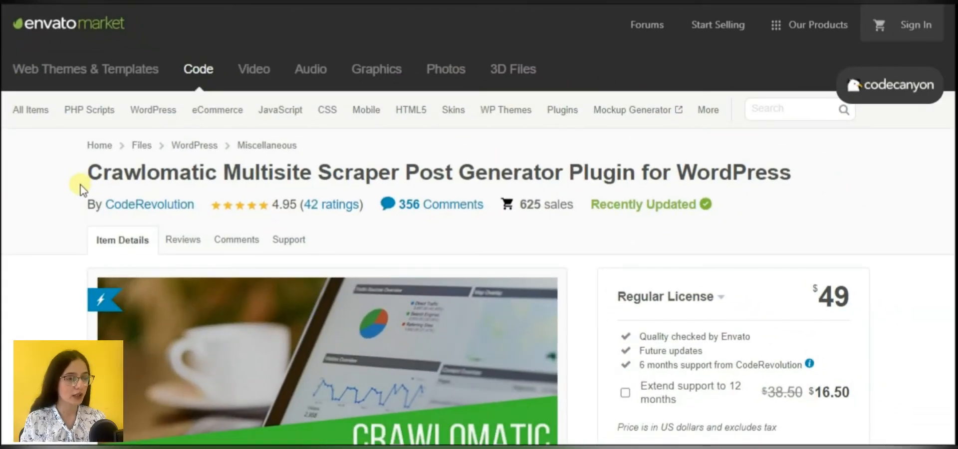
# Scroll down the Crawlomatic CodeCanyon product page toward the $49 Regular License options.
pyautogui.scroll(-3)
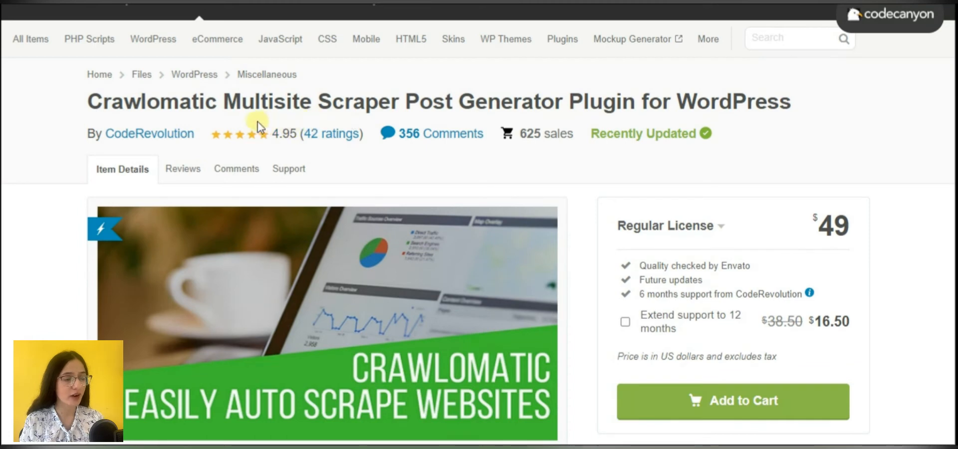
pyautogui.moveTo(312, 119)
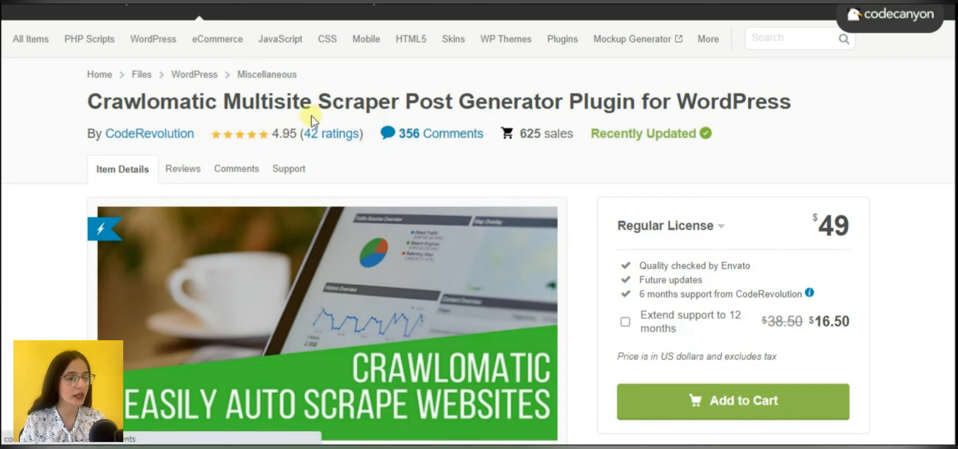
pyautogui.moveTo(601, 198)
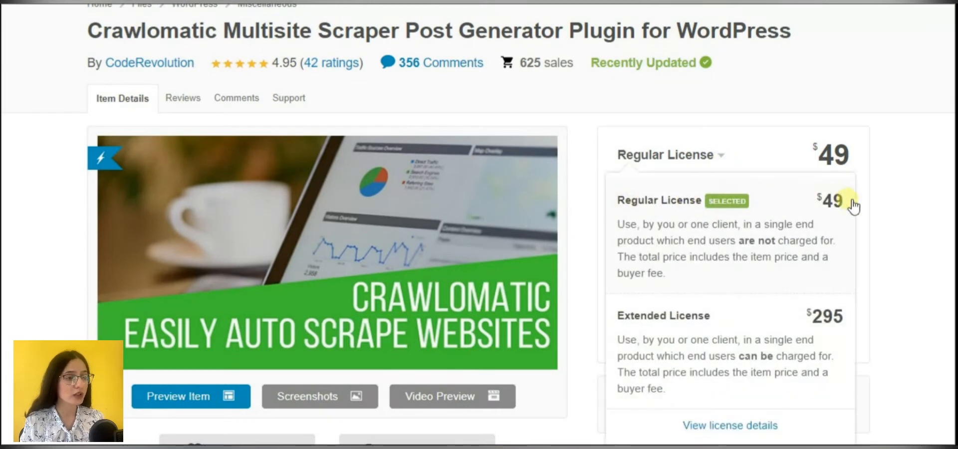
pyautogui.moveTo(708, 310)
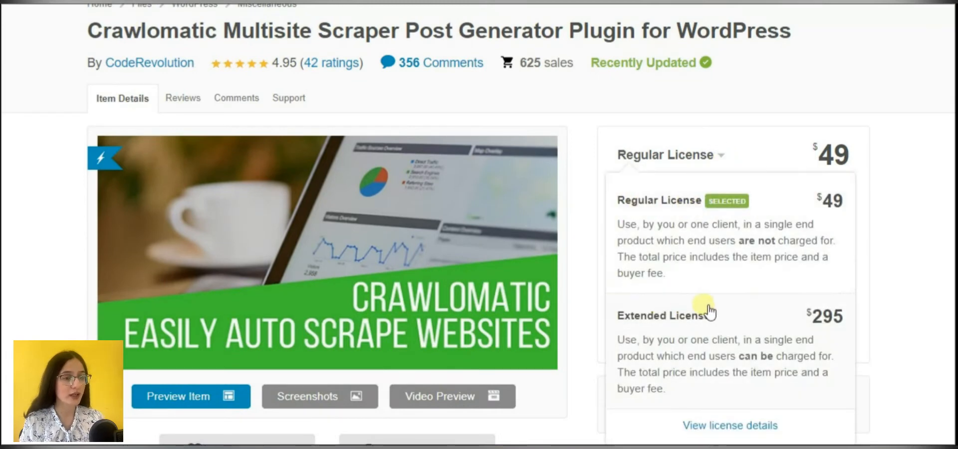
pyautogui.moveTo(823, 403)
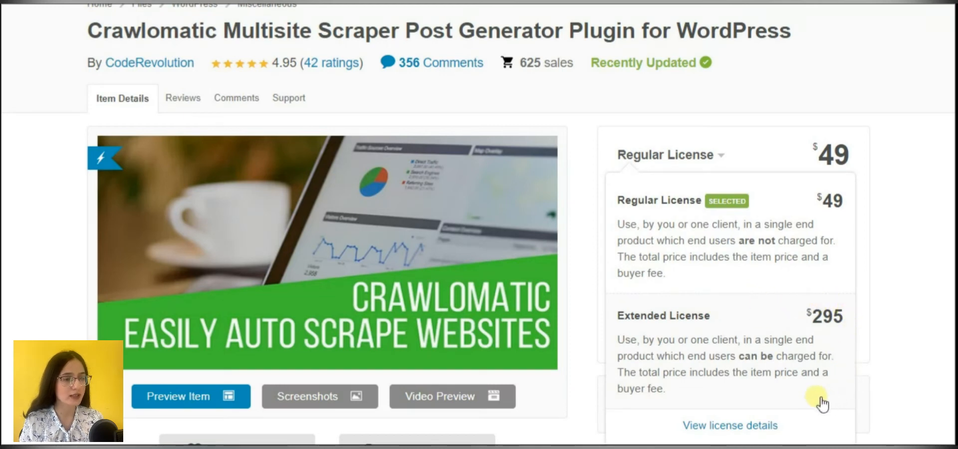
pyautogui.moveTo(621, 334)
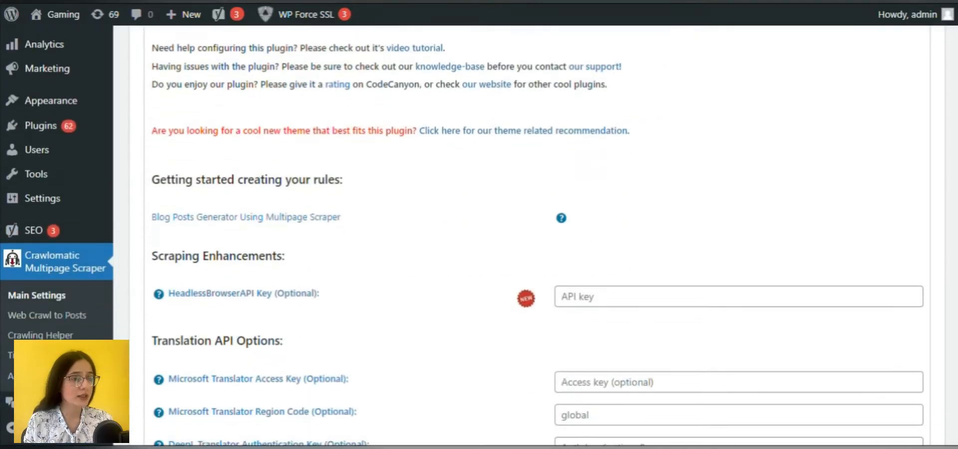
pyautogui.moveTo(78, 280)
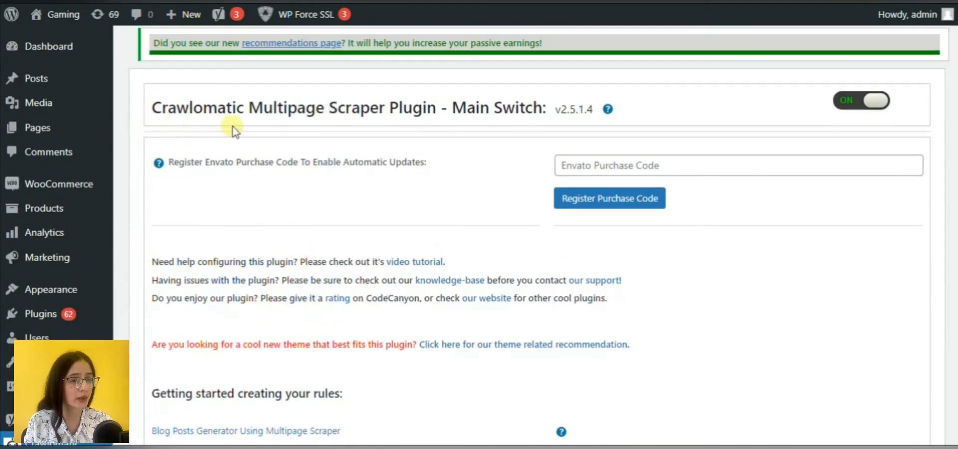
pyautogui.moveTo(519, 151)
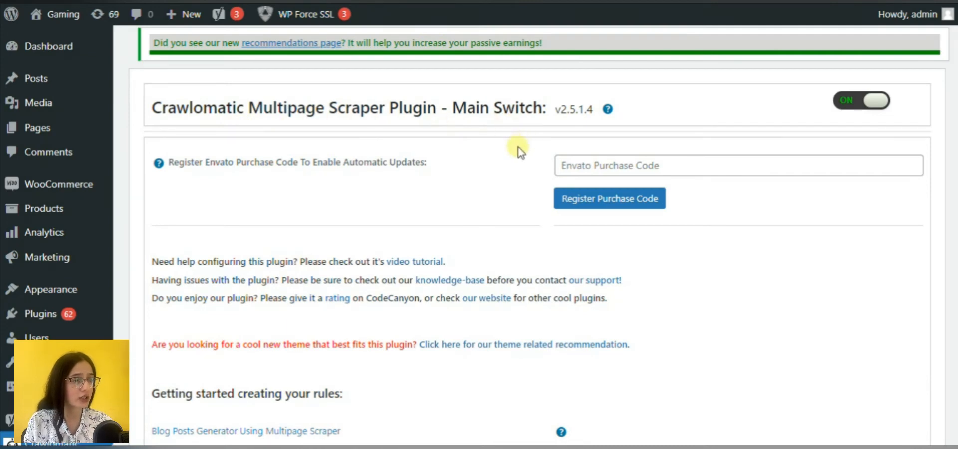
pyautogui.scroll(-3)
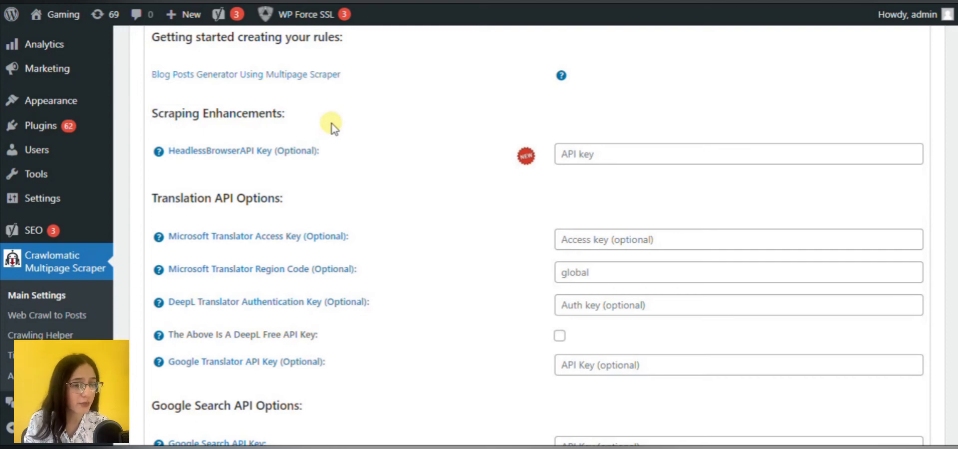
pyautogui.moveTo(183, 171)
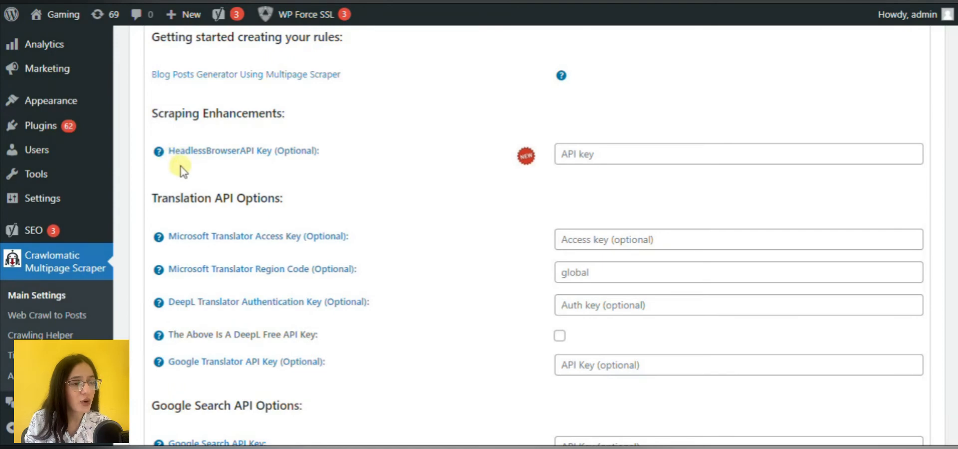
pyautogui.scroll(-3)
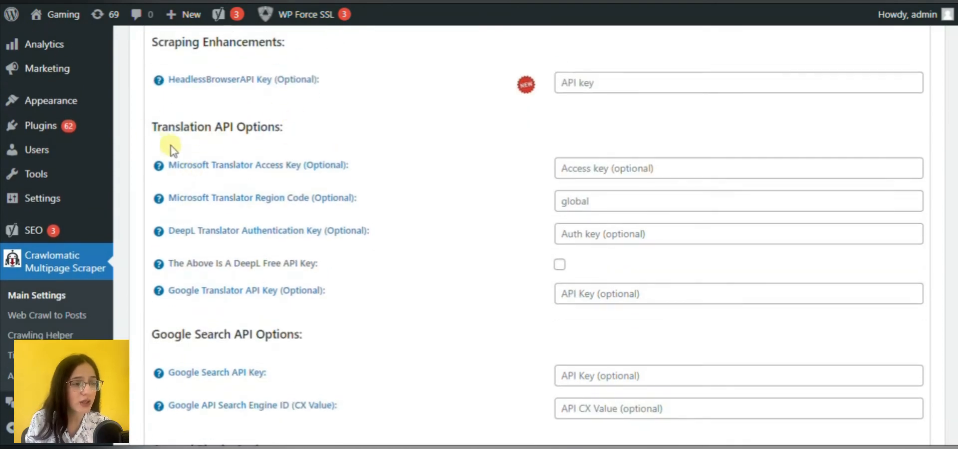
pyautogui.moveTo(368, 303)
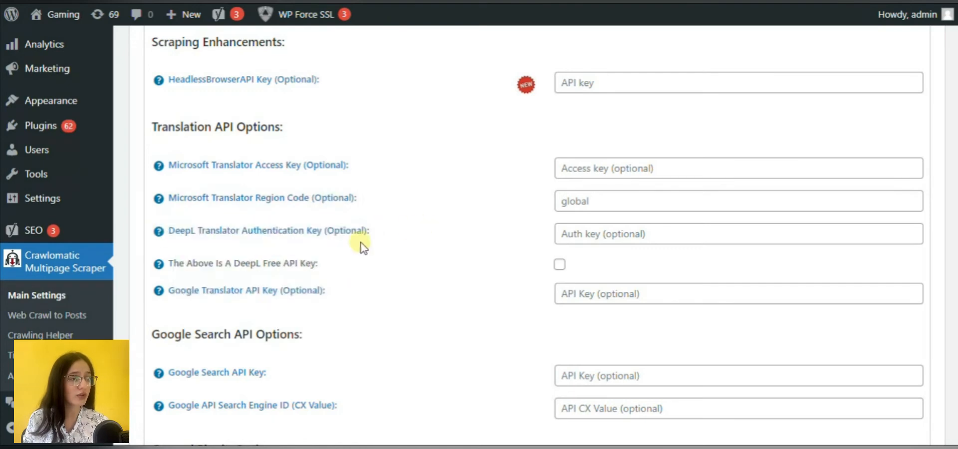
pyautogui.moveTo(409, 295)
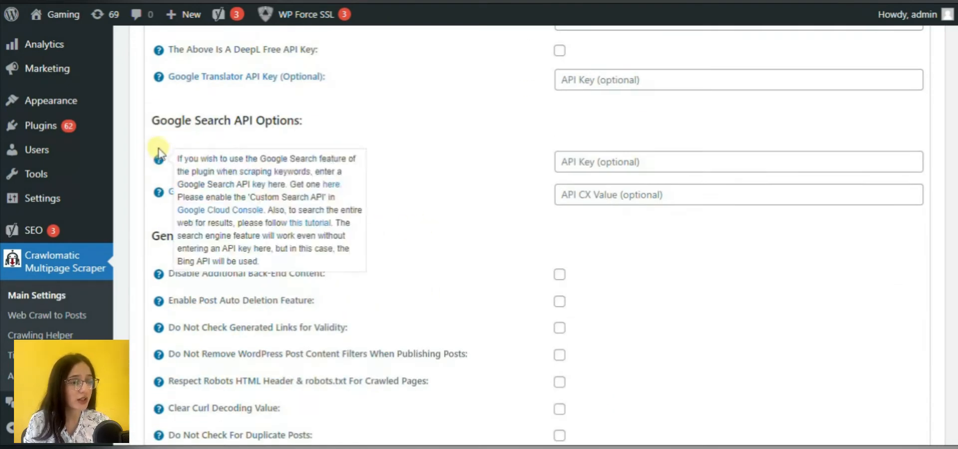
pyautogui.scroll(-3)
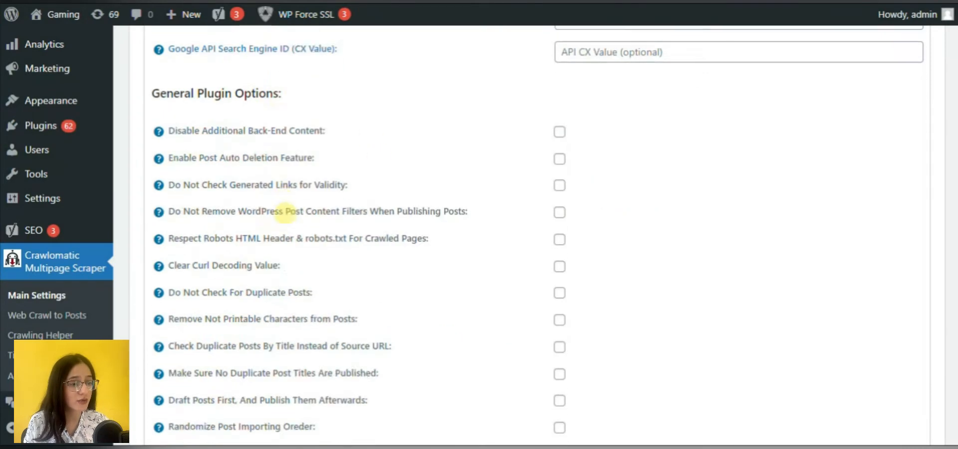
pyautogui.scroll(-3)
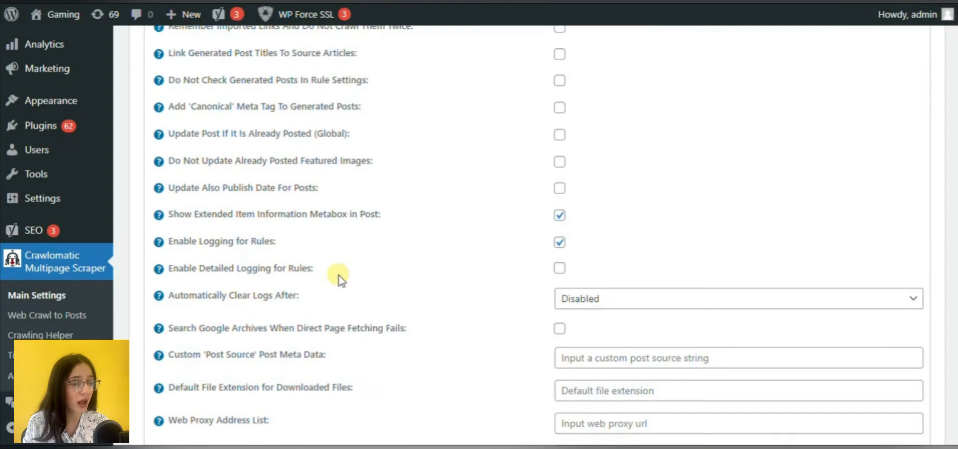
pyautogui.scroll(-3)
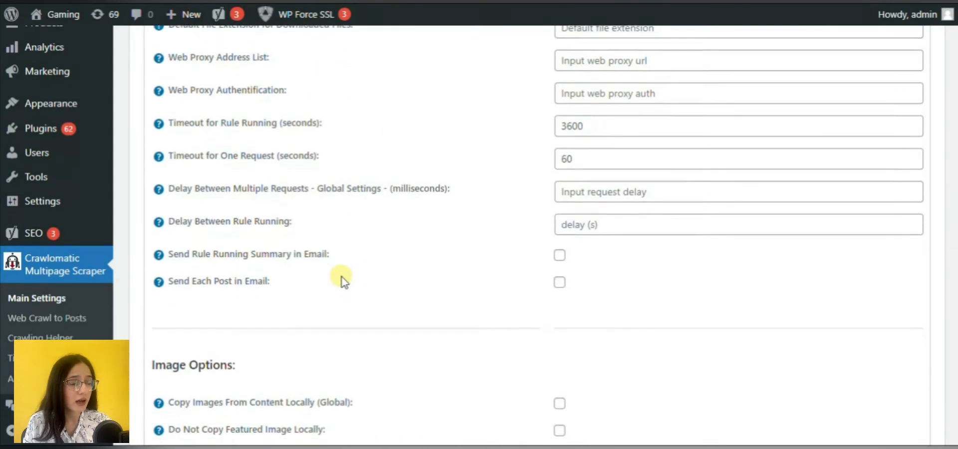
pyautogui.scroll(-3)
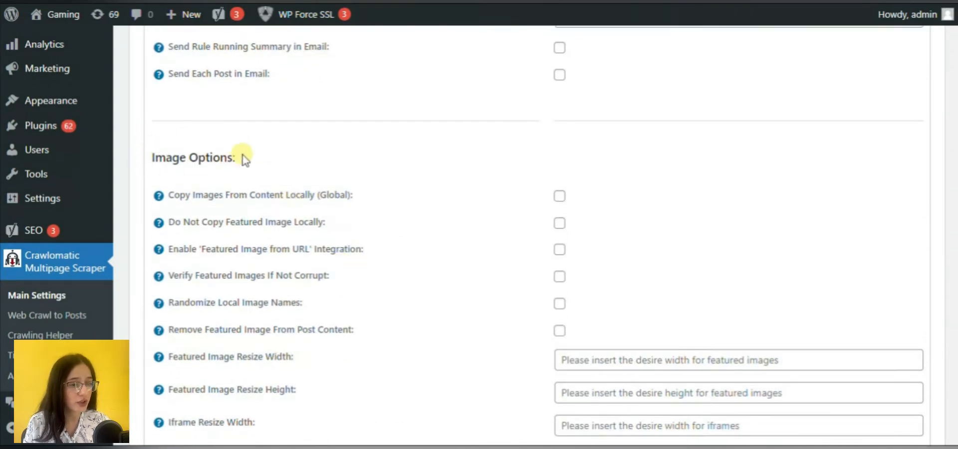
pyautogui.scroll(-3)
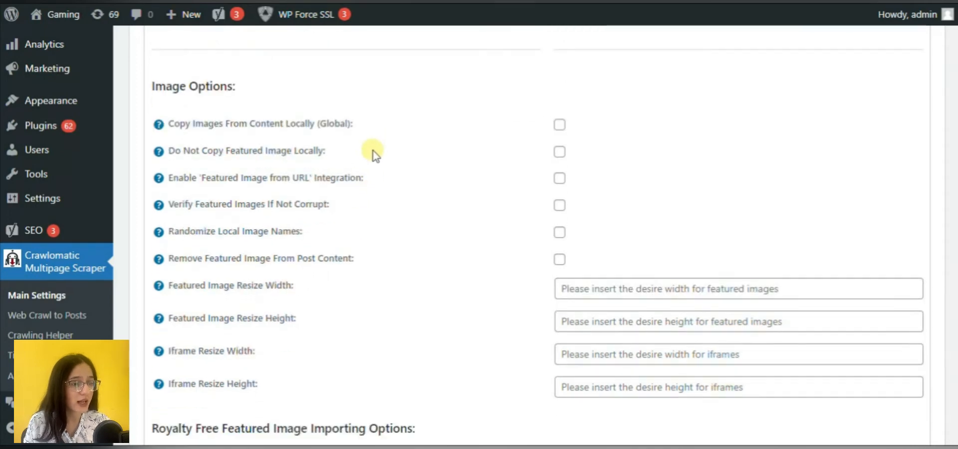
pyautogui.scroll(-3)
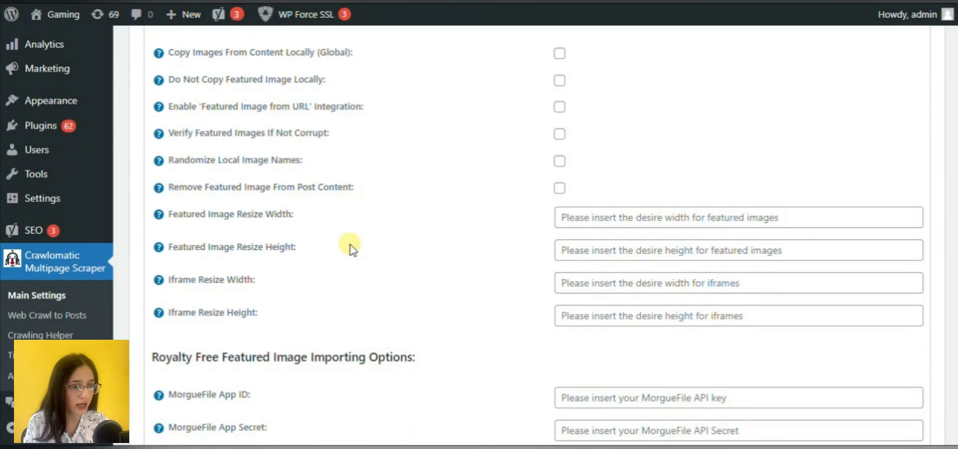
pyautogui.scroll(-3)
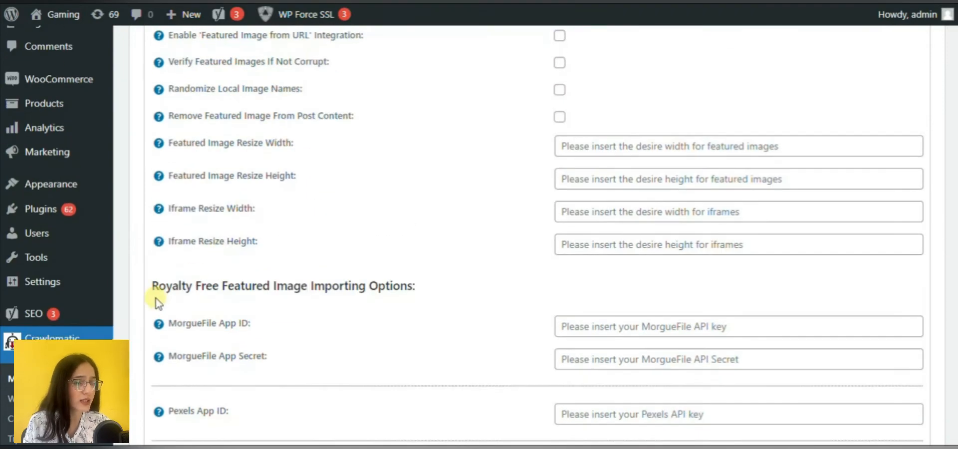
pyautogui.scroll(-3)
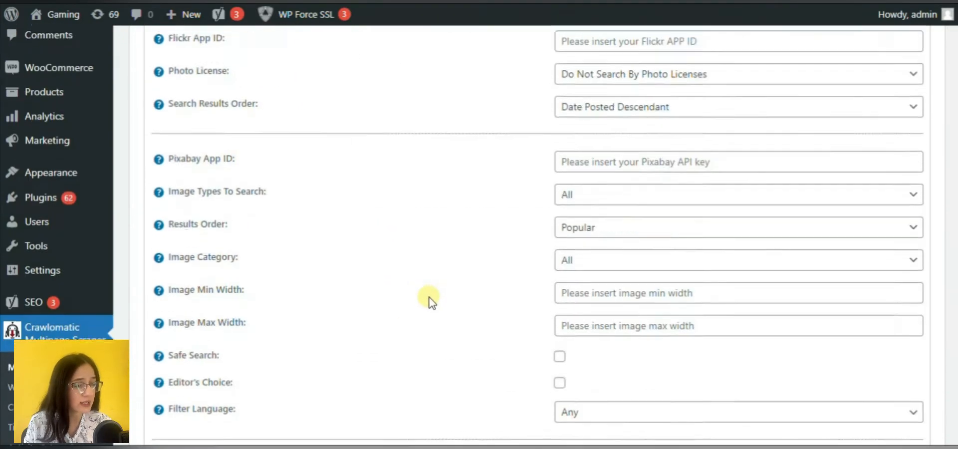
pyautogui.scroll(-3)
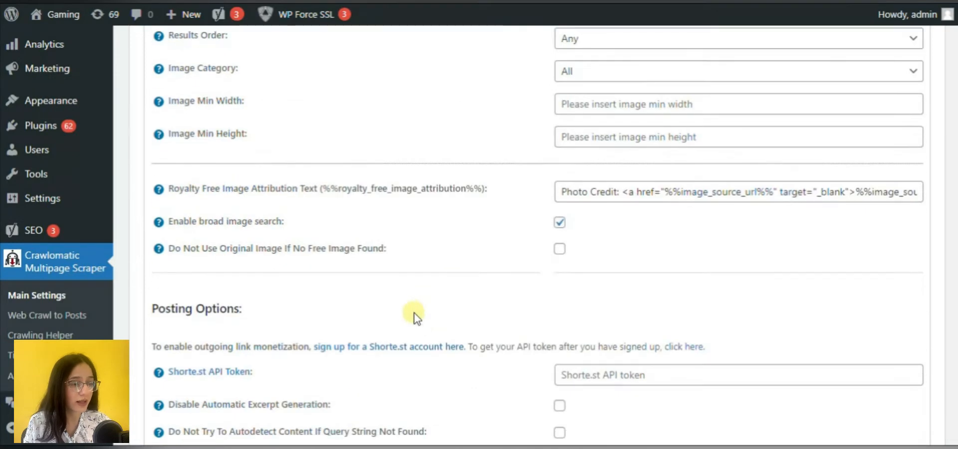
pyautogui.scroll(-3)
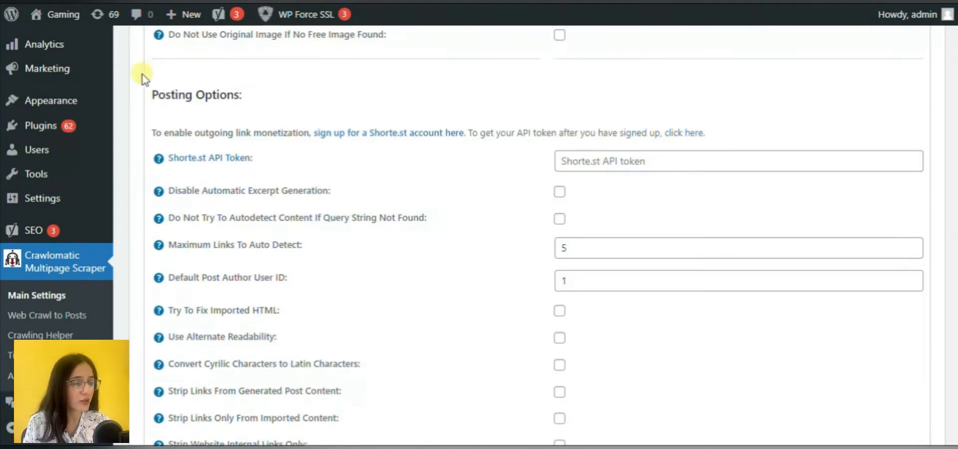
pyautogui.scroll(-3)
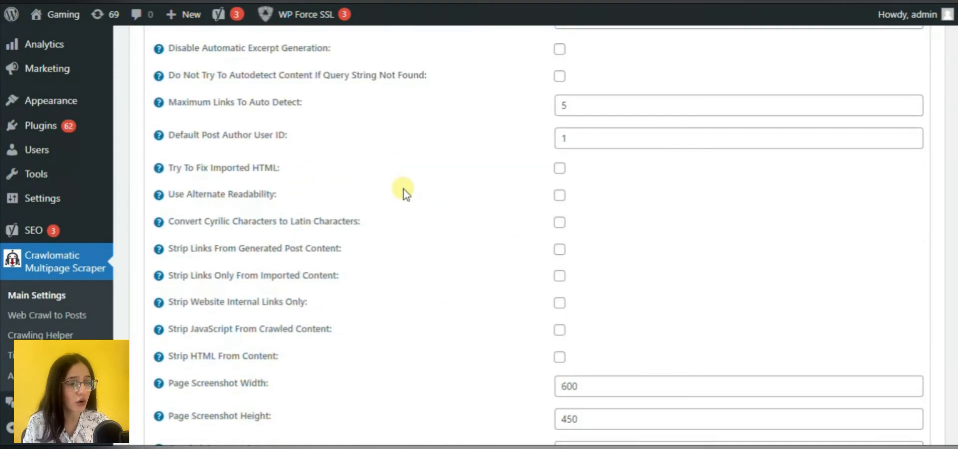
pyautogui.scroll(-3)
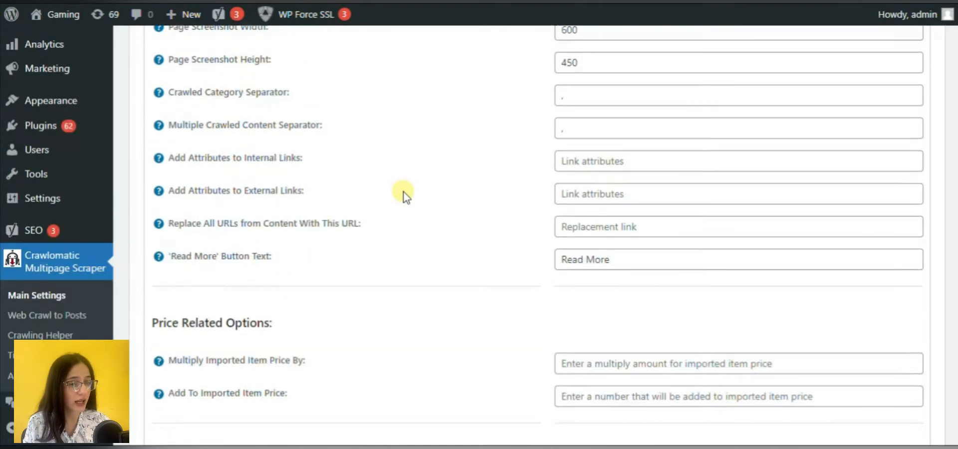
pyautogui.scroll(-3)
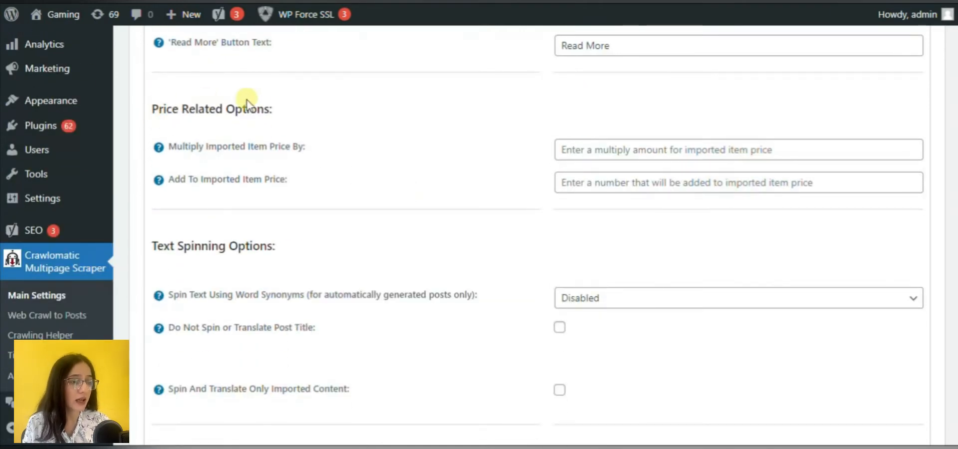
pyautogui.scroll(-3)
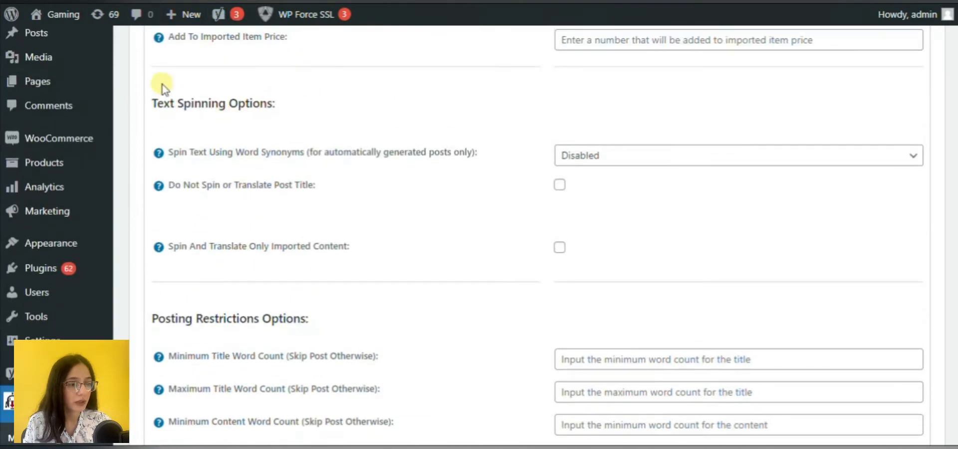
pyautogui.moveTo(219, 142)
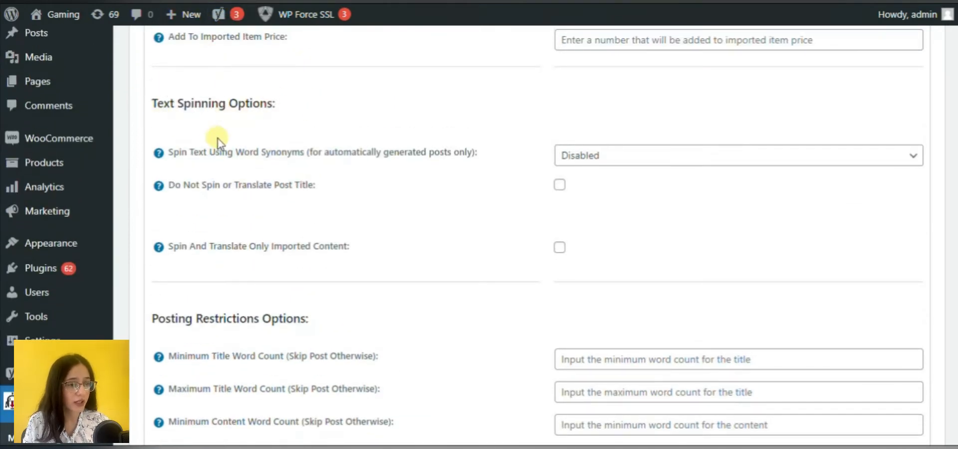
pyautogui.moveTo(408, 168)
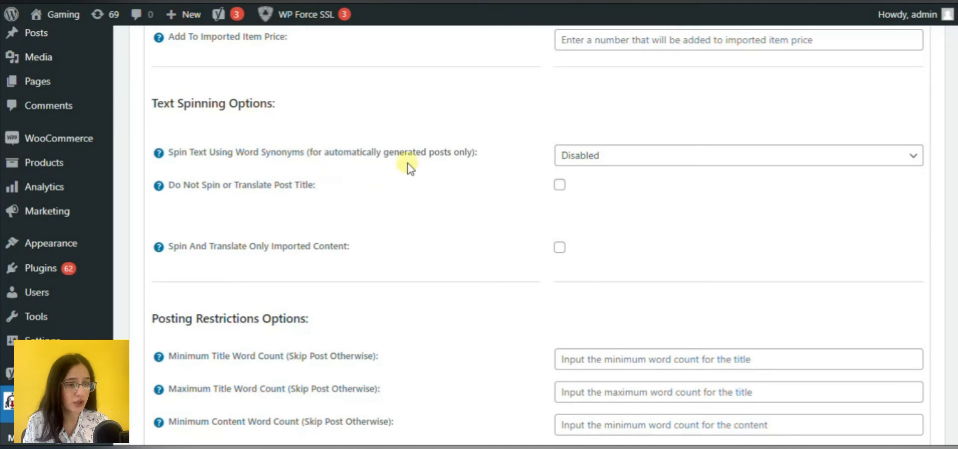
pyautogui.moveTo(430, 169)
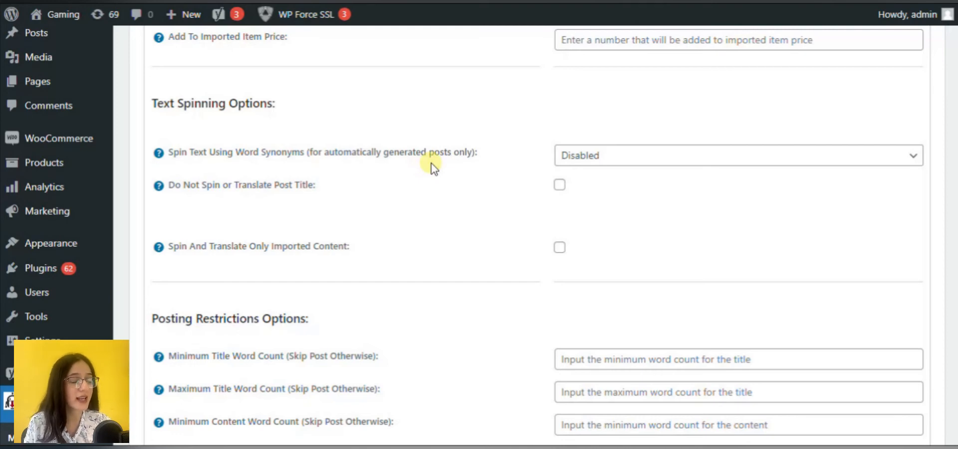
pyautogui.moveTo(253, 122)
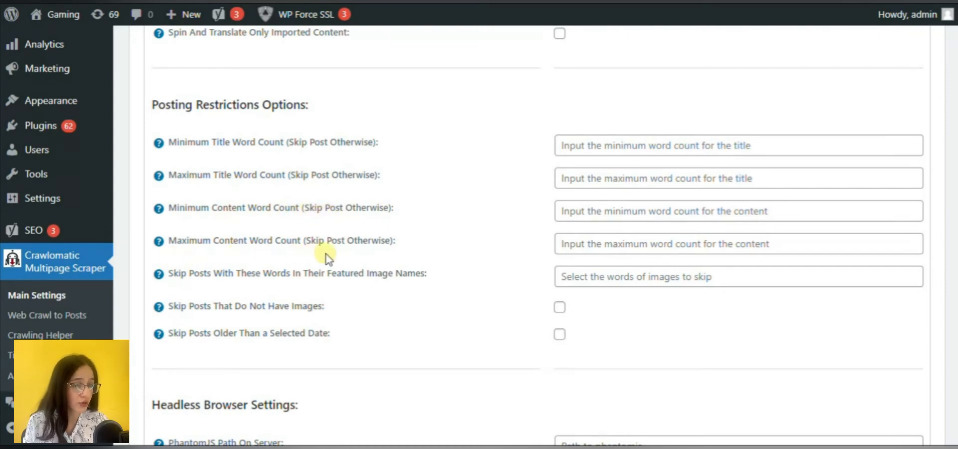
pyautogui.scroll(-3)
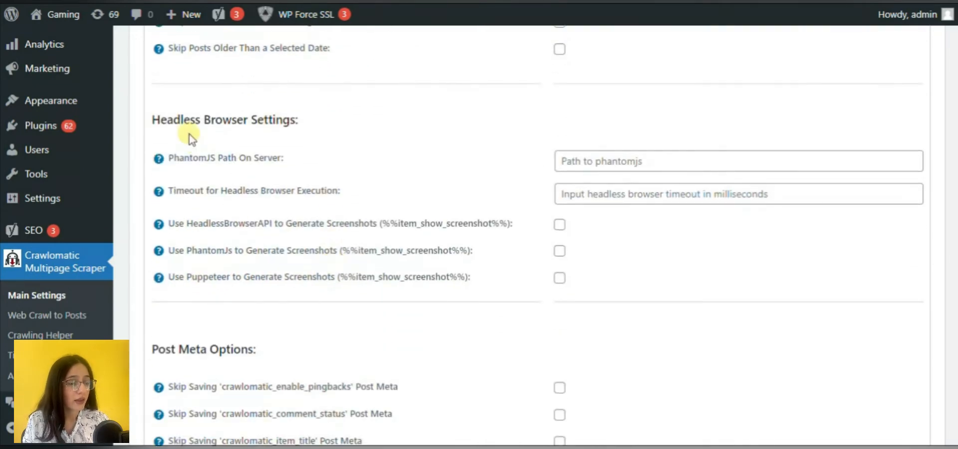
pyautogui.scroll(-3)
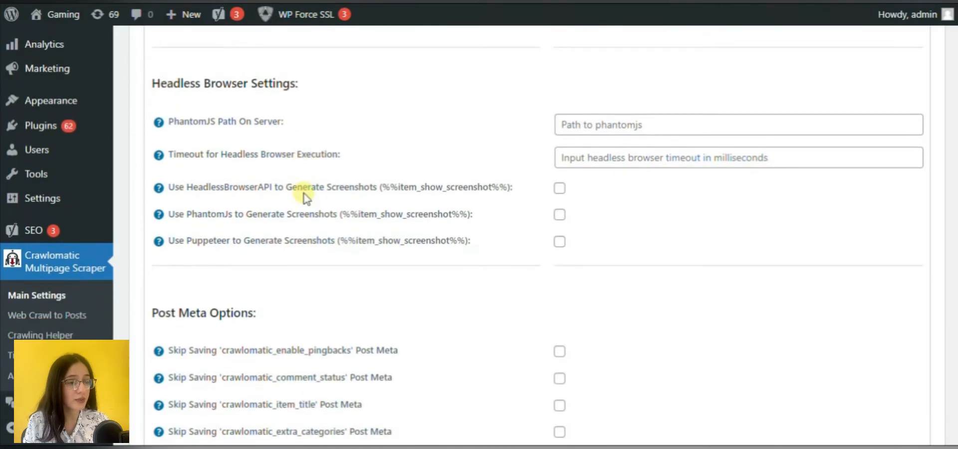
pyautogui.scroll(-3)
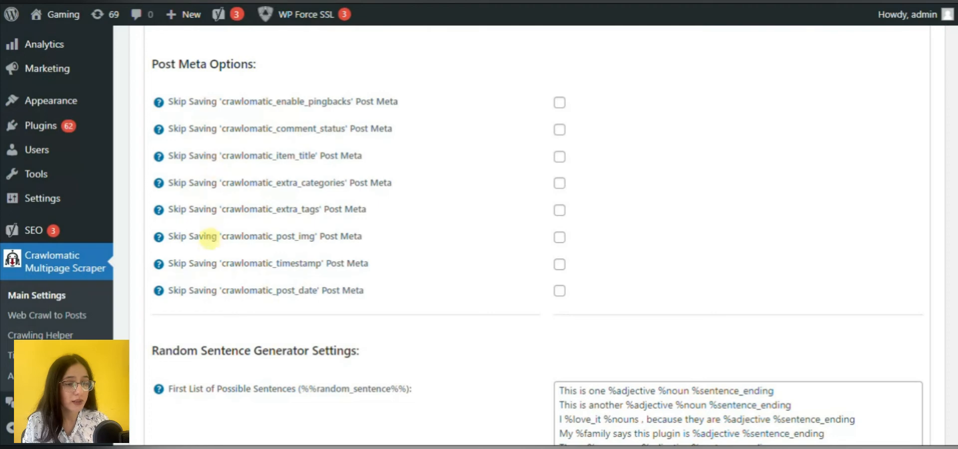
pyautogui.scroll(-3)
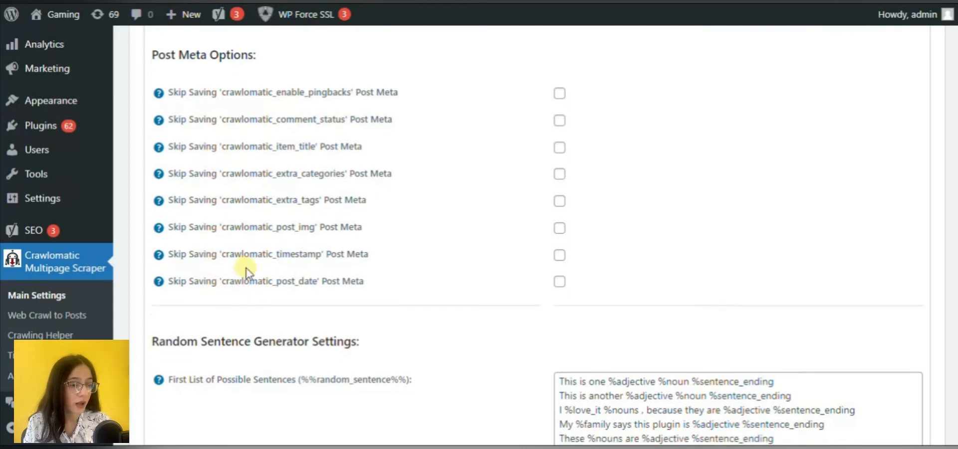
pyautogui.scroll(-3)
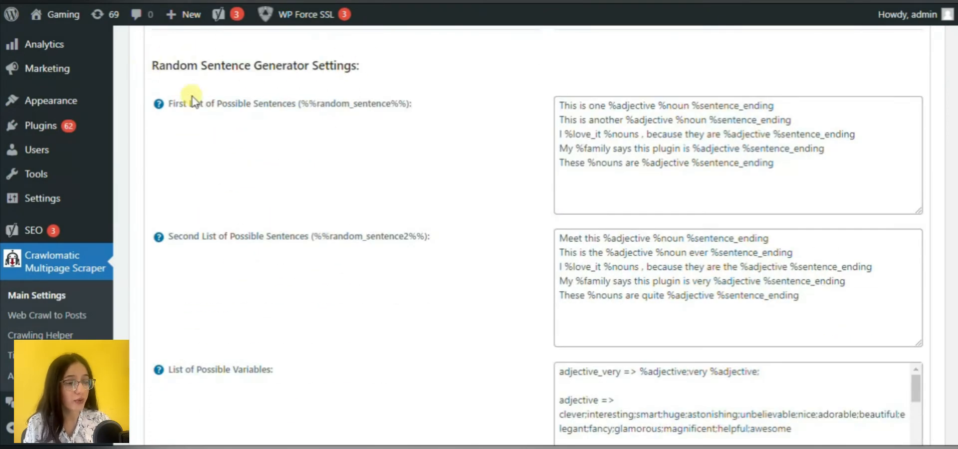
pyautogui.moveTo(169, 251)
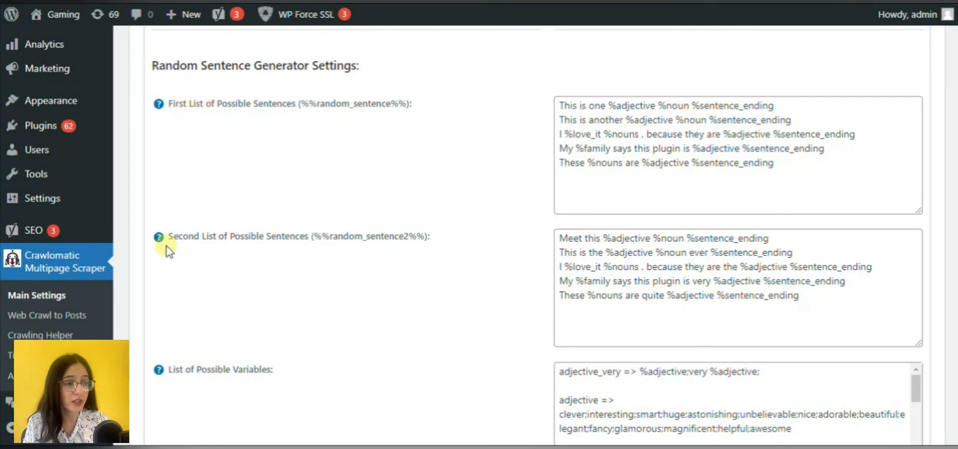
pyautogui.scroll(-3)
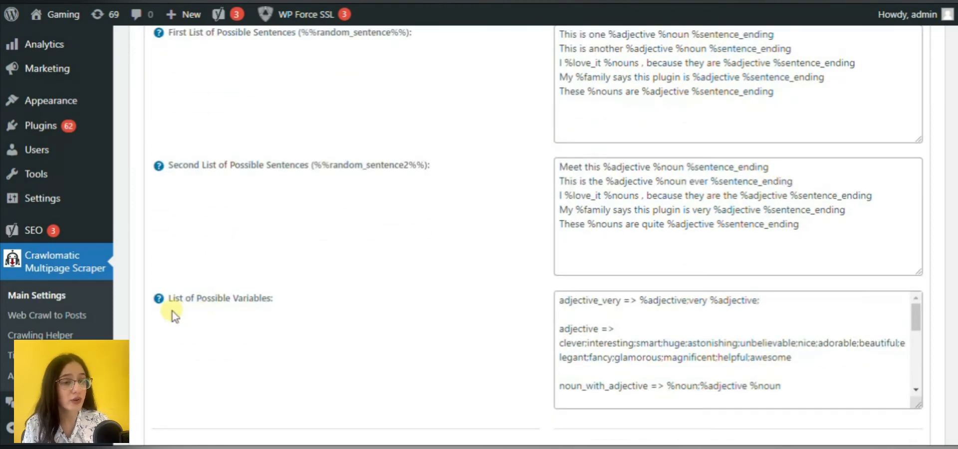
pyautogui.scroll(-3)
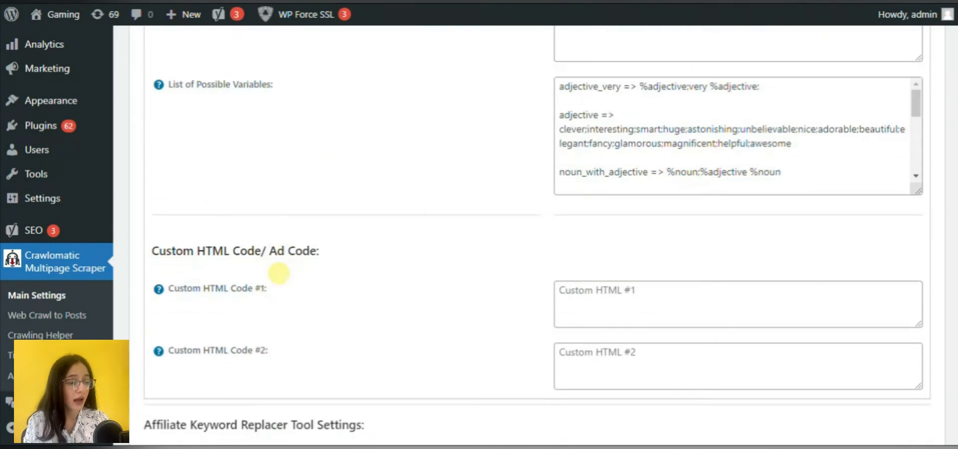
pyautogui.moveTo(294, 238)
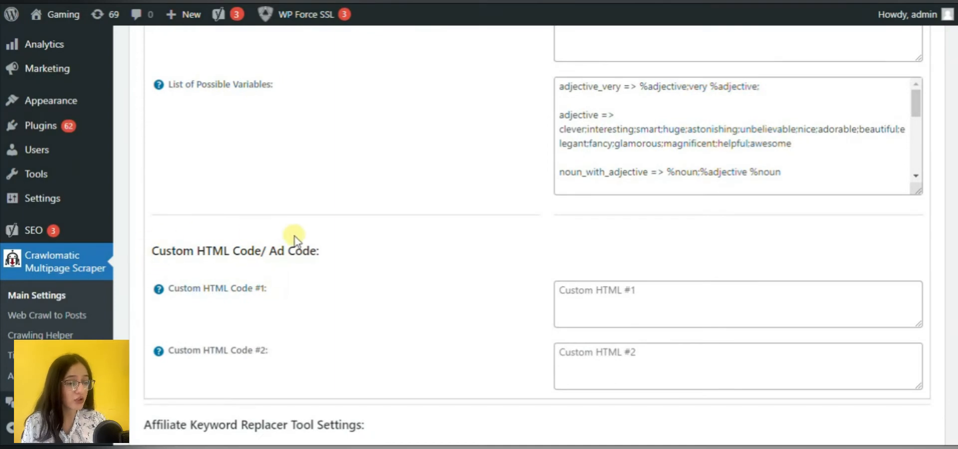
pyautogui.moveTo(211, 363)
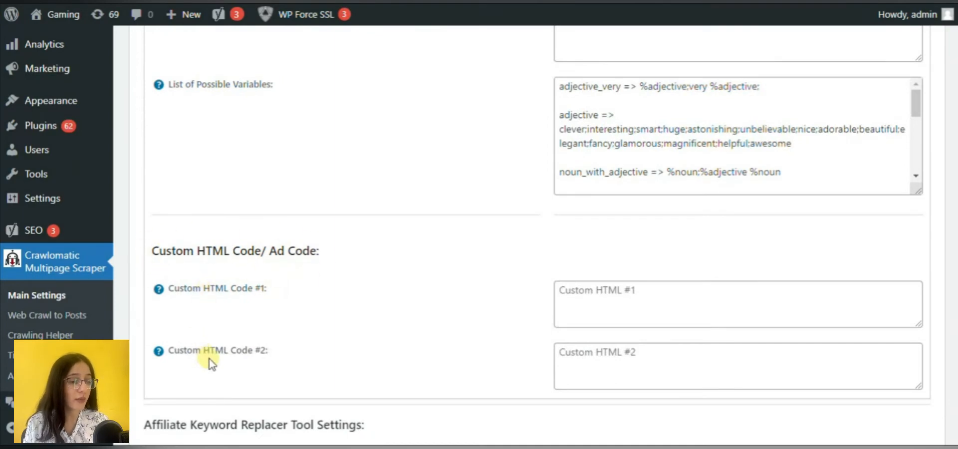
pyautogui.moveTo(564, 364)
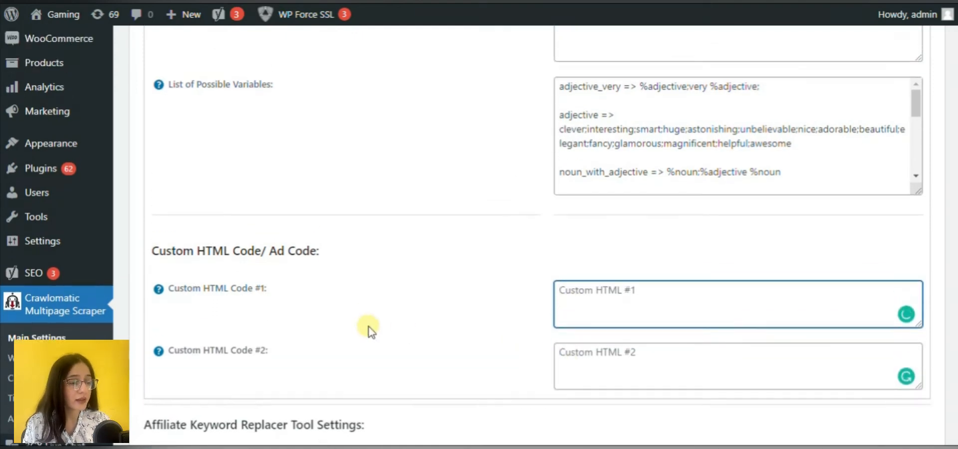
pyautogui.scroll(-3)
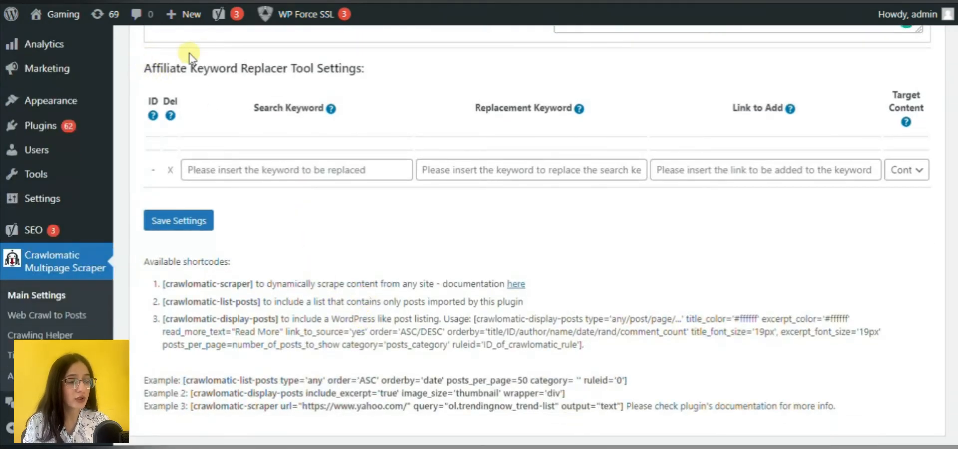
pyautogui.moveTo(860, 203)
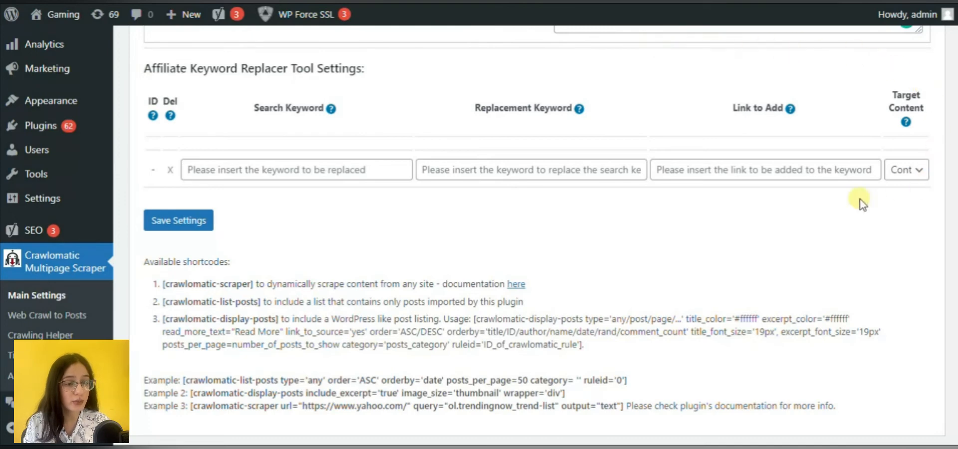
pyautogui.click(530, 169)
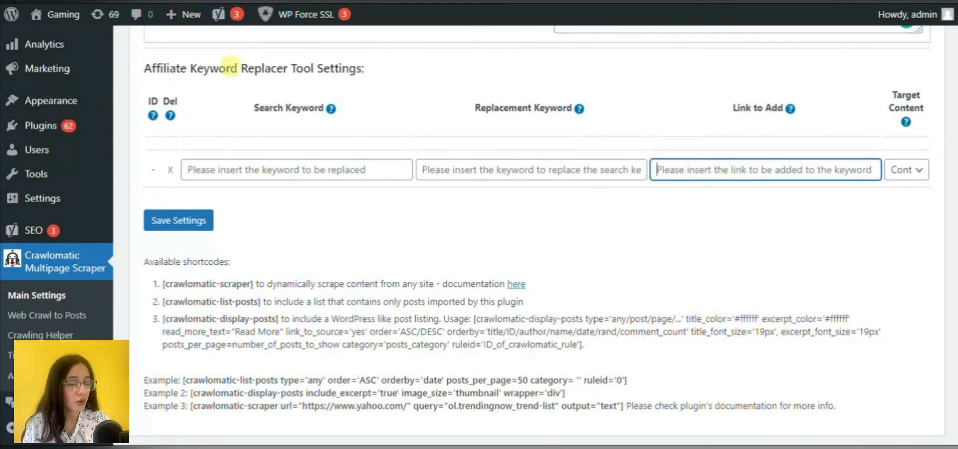
pyautogui.moveTo(293, 226)
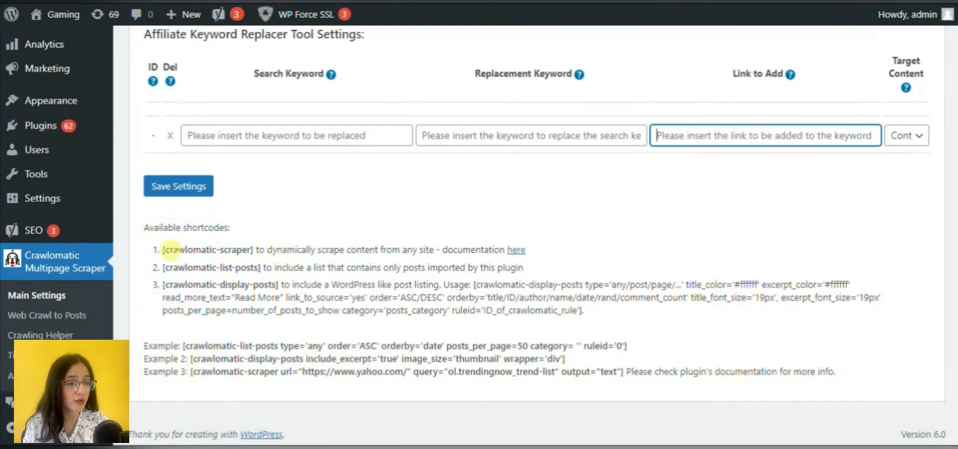
pyautogui.doubleClick(189, 249)
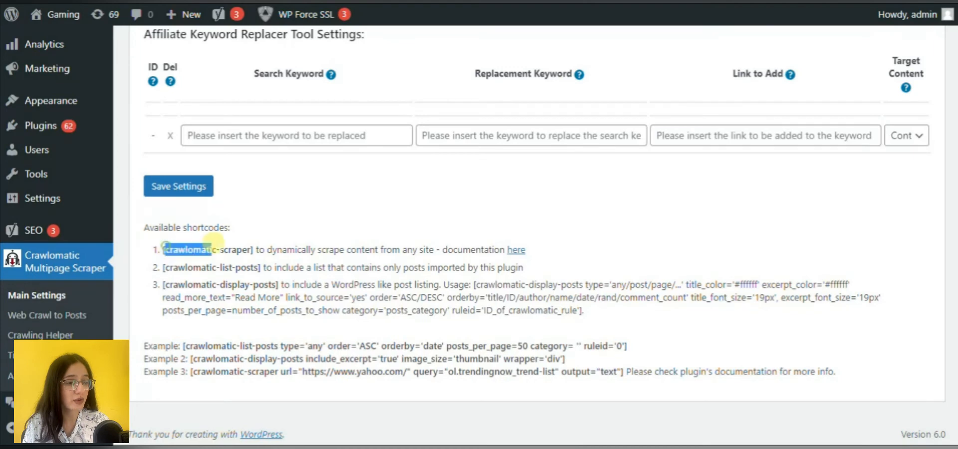
pyautogui.doubleClick(208, 249)
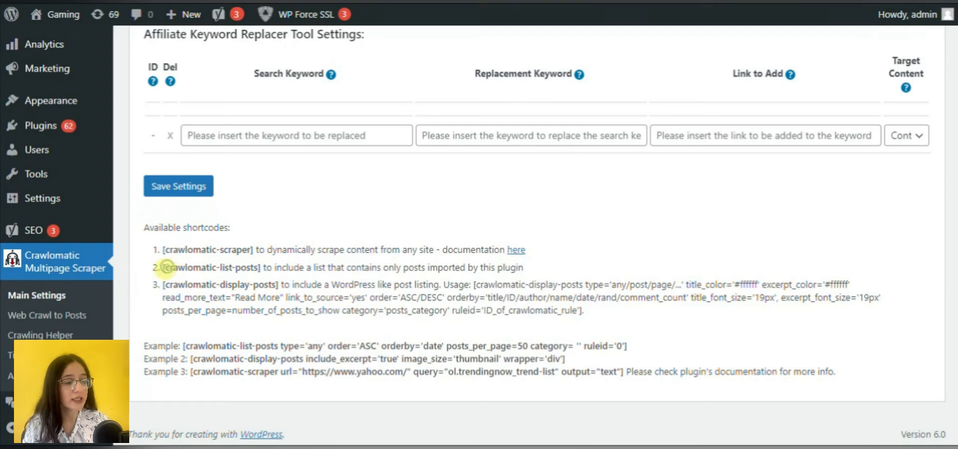
pyautogui.doubleClick(210, 267)
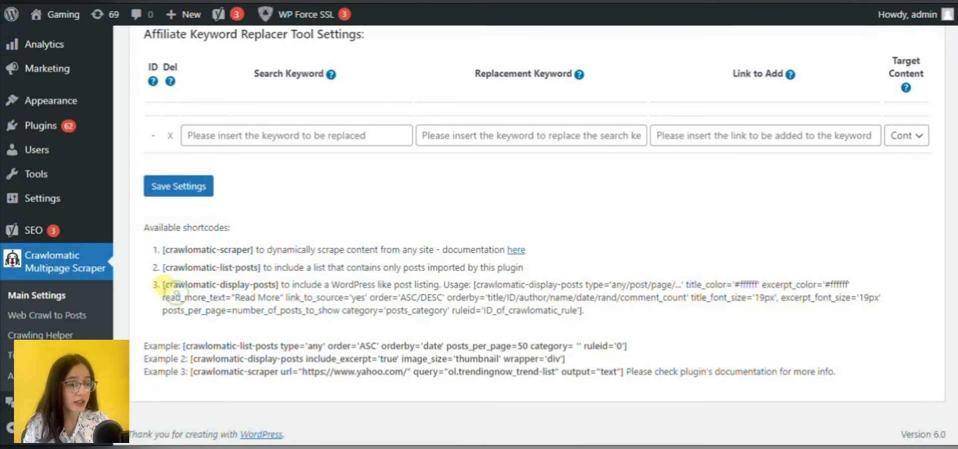
pyautogui.doubleClick(220, 285)
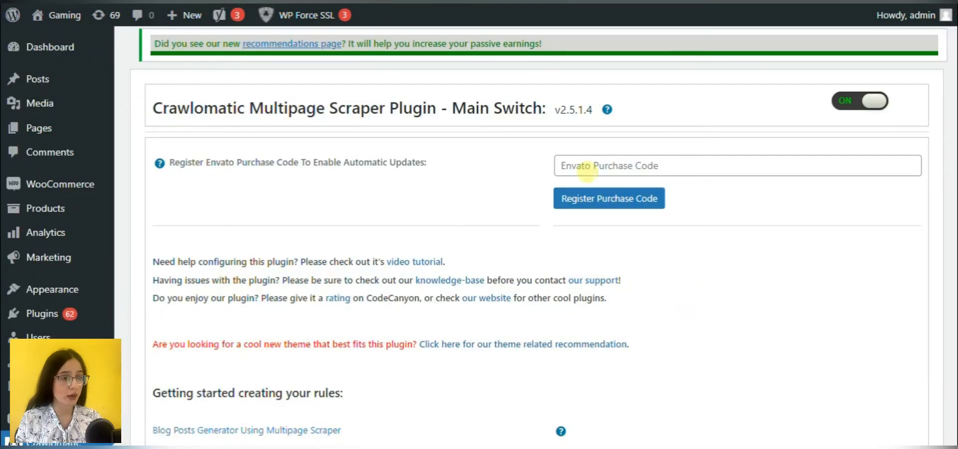
pyautogui.scroll(-3)
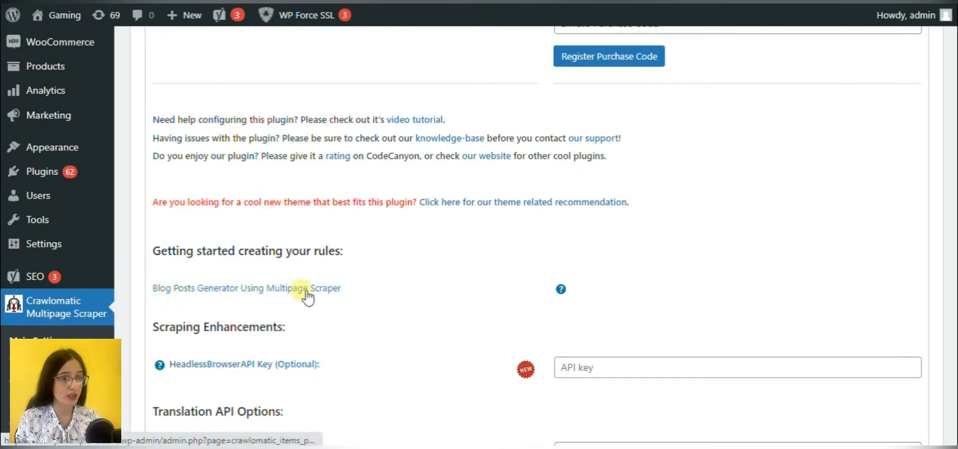
pyautogui.scroll(-3)
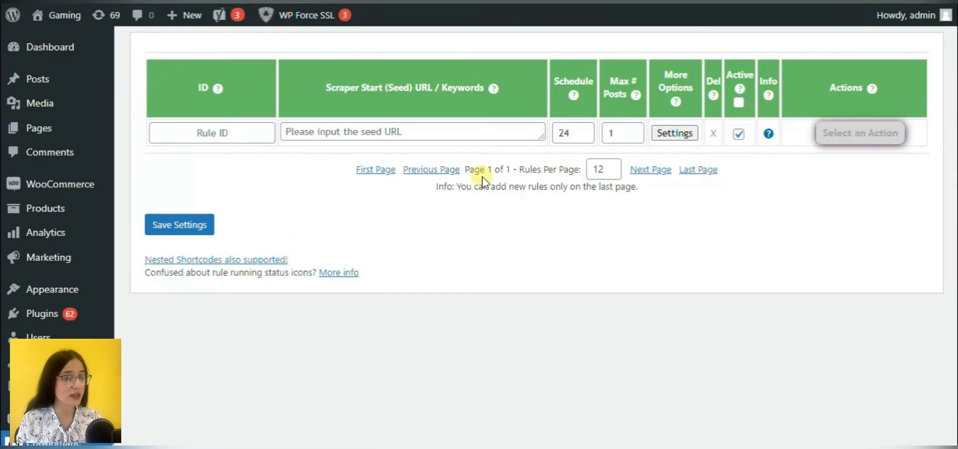
pyautogui.click(413, 131)
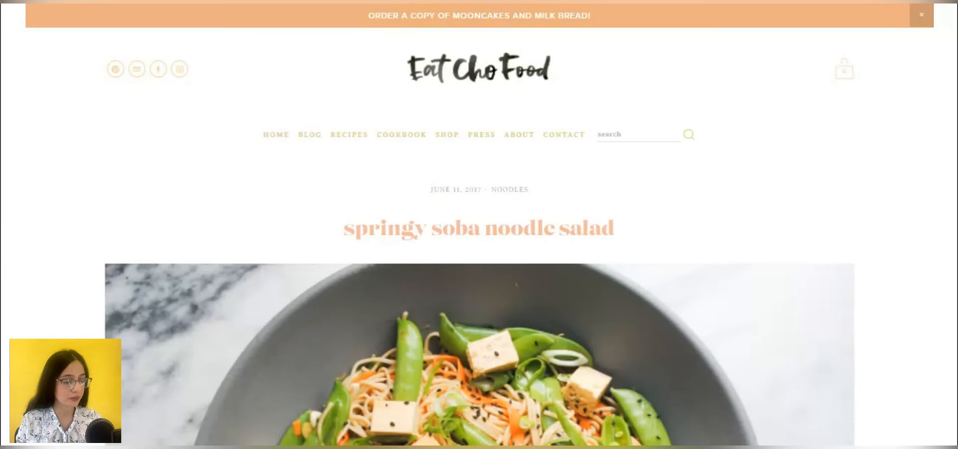
pyautogui.moveTo(255, 287)
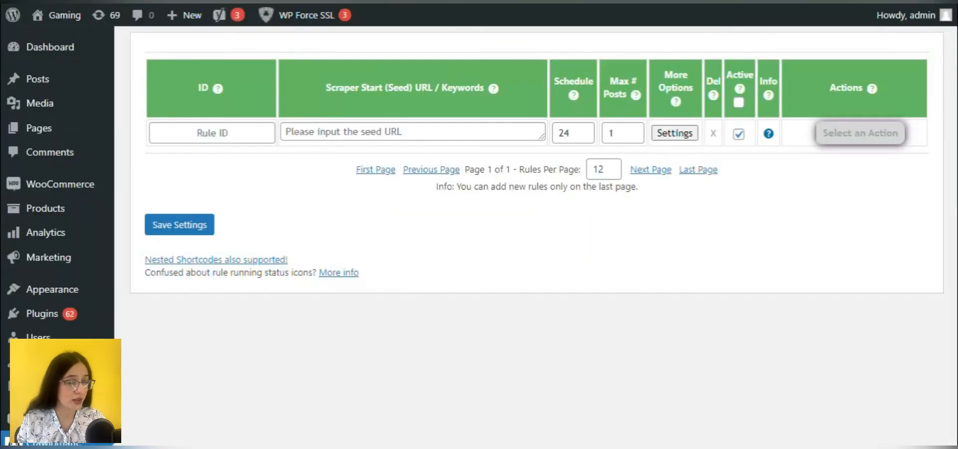
pyautogui.moveTo(246, 77)
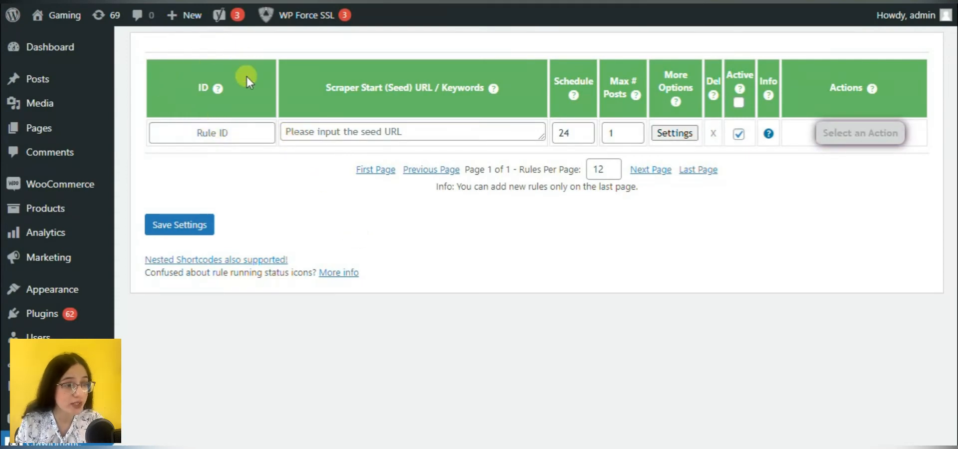
pyautogui.moveTo(424, 49)
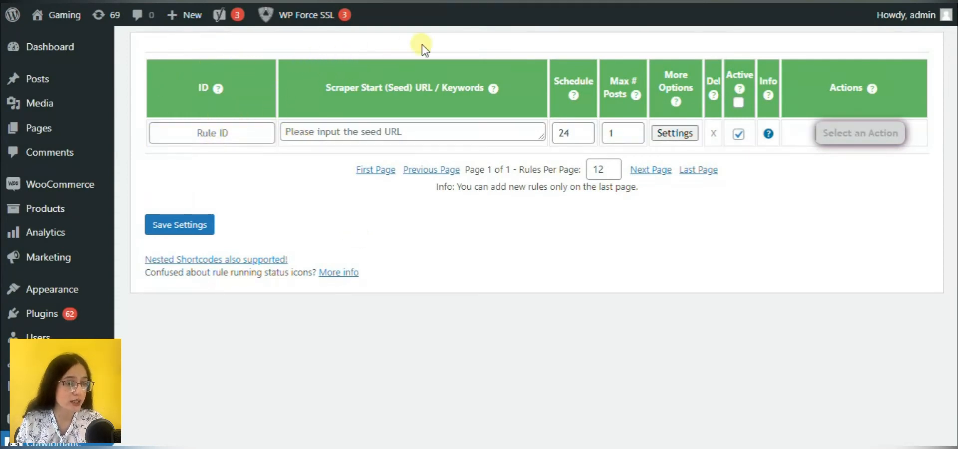
pyautogui.moveTo(379, 151)
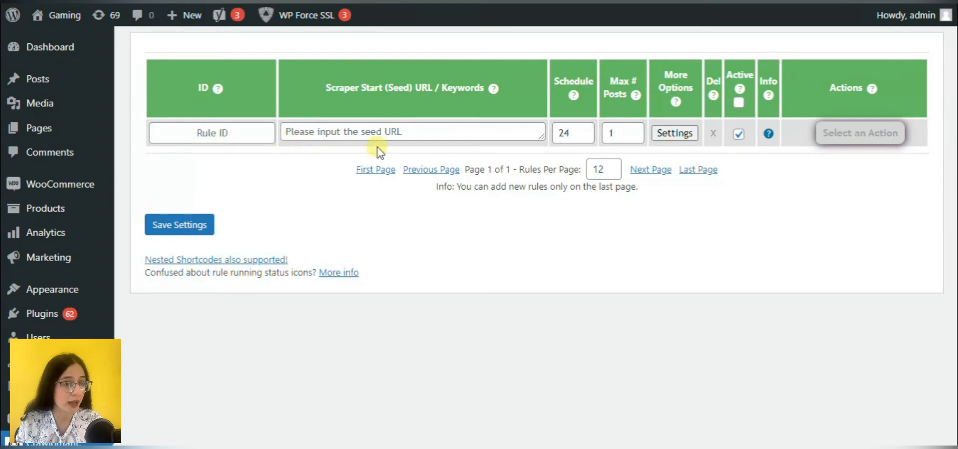
pyautogui.moveTo(556, 151)
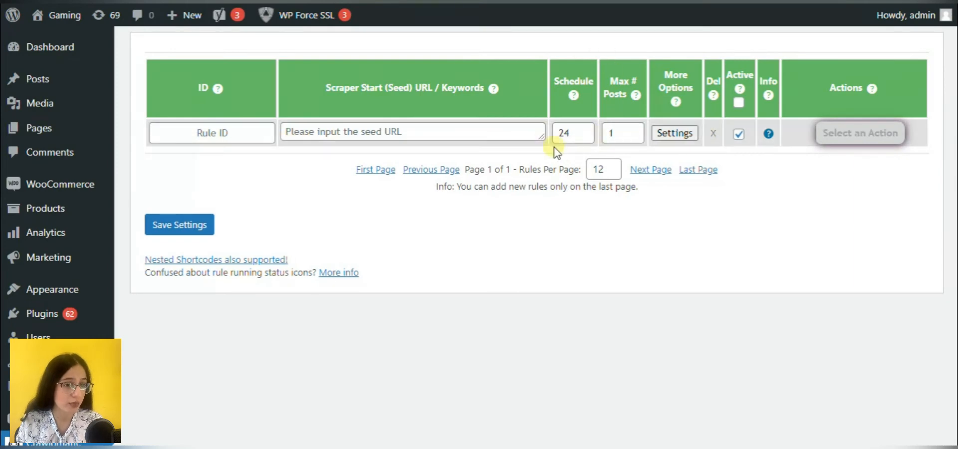
pyautogui.moveTo(627, 153)
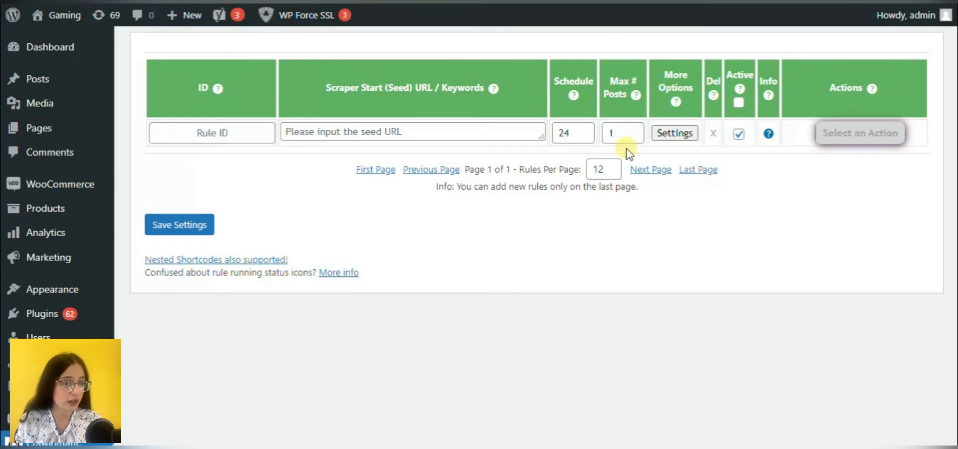
pyautogui.moveTo(689, 79)
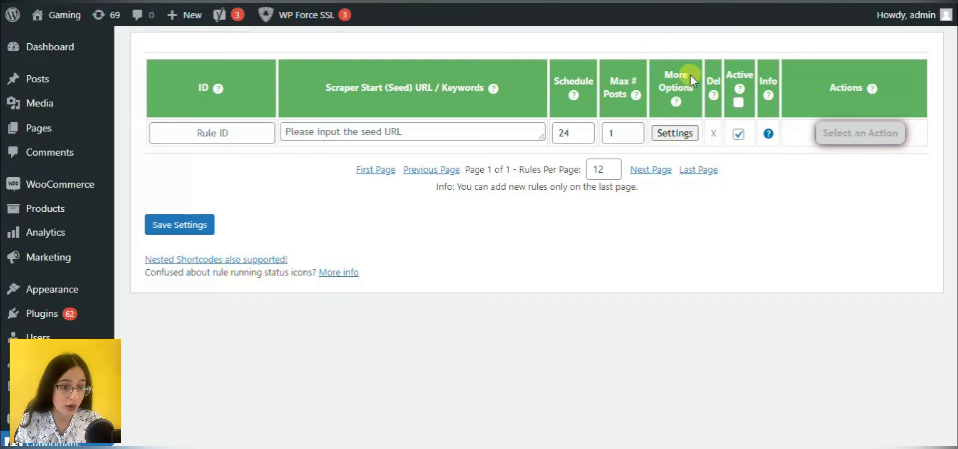
pyautogui.moveTo(795, 70)
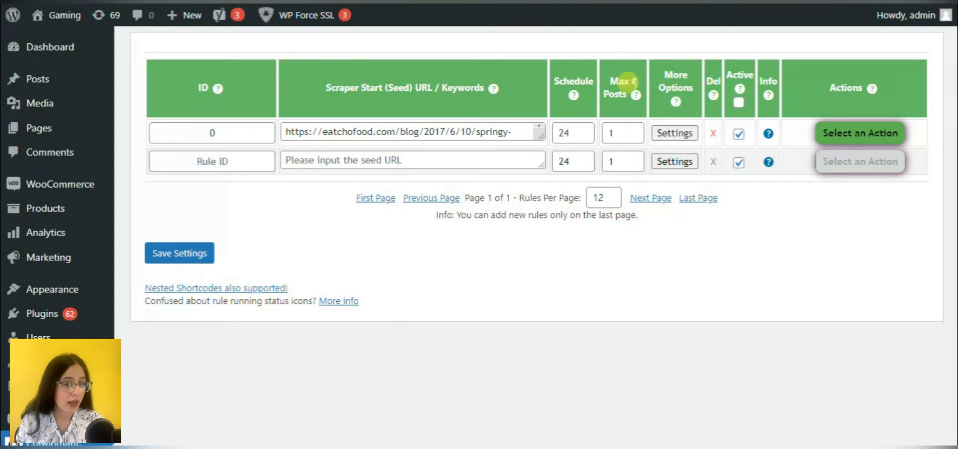
# Open the advanced settings of the saved soba salad rule ID 0.
pyautogui.click(674, 133)
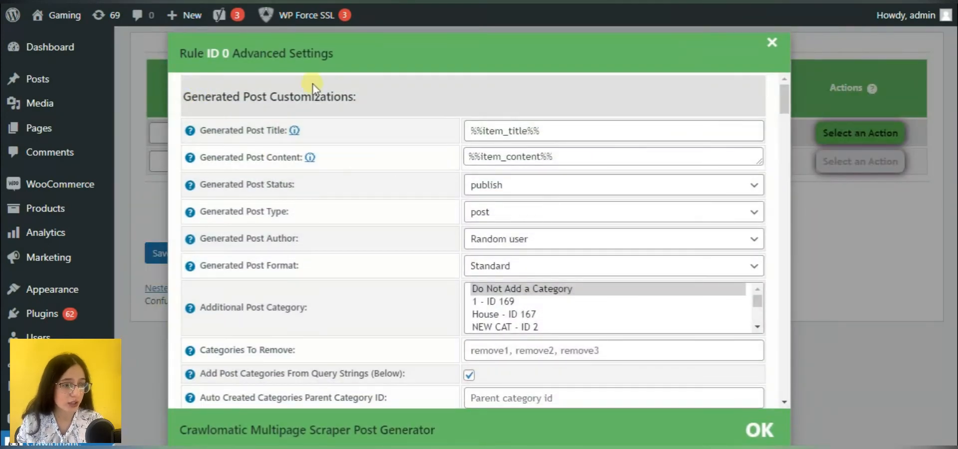
pyautogui.moveTo(299, 189)
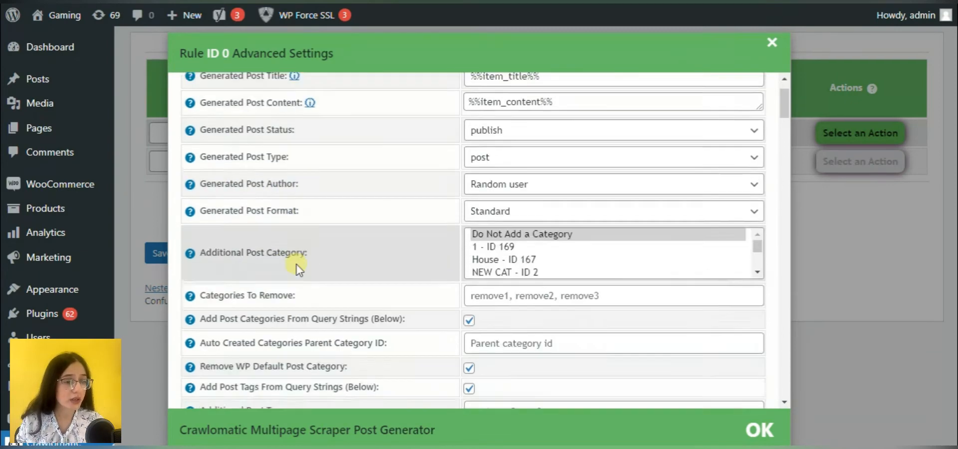
# Scroll rule 0's settings past posting restrictions, content stripping and post customizations to Crawling Restrictions.
pyautogui.scroll(-3)
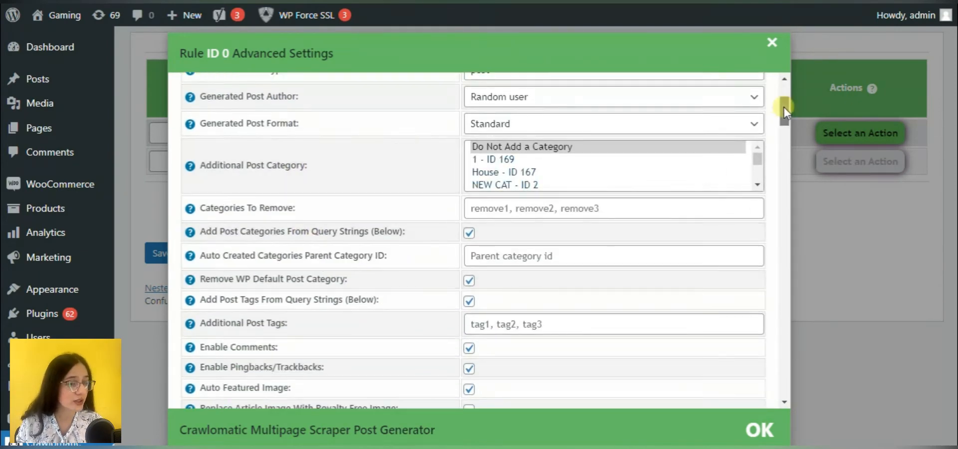
pyautogui.scroll(-3)
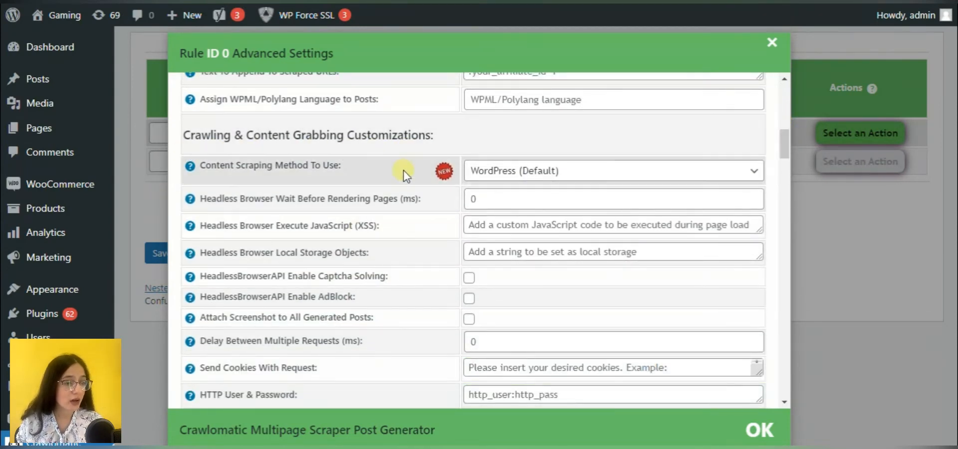
pyautogui.scroll(-3)
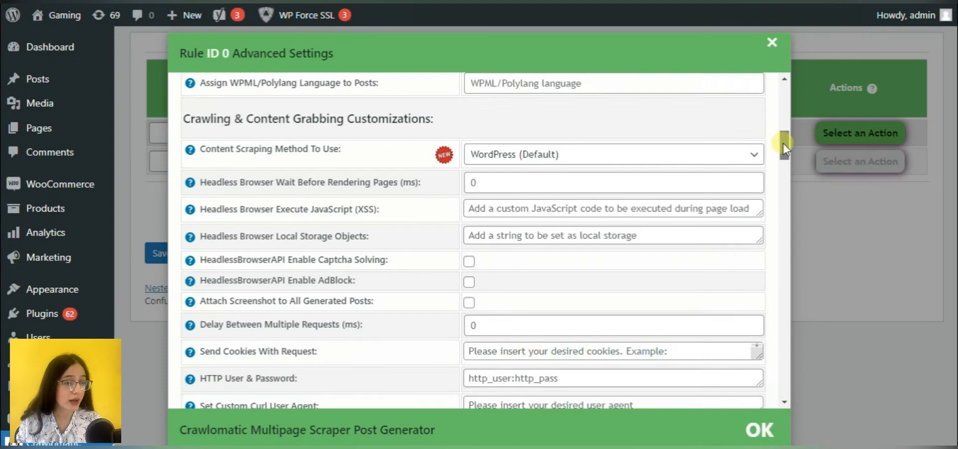
pyautogui.scroll(-3)
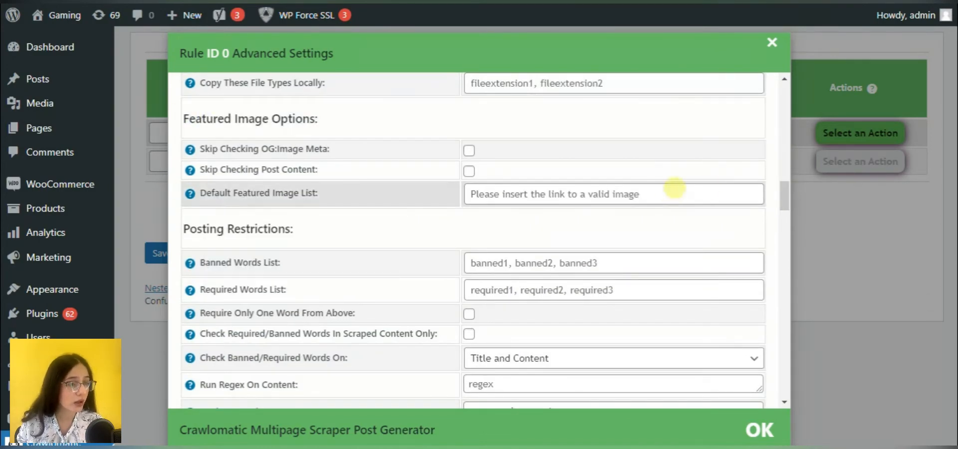
pyautogui.scroll(-3)
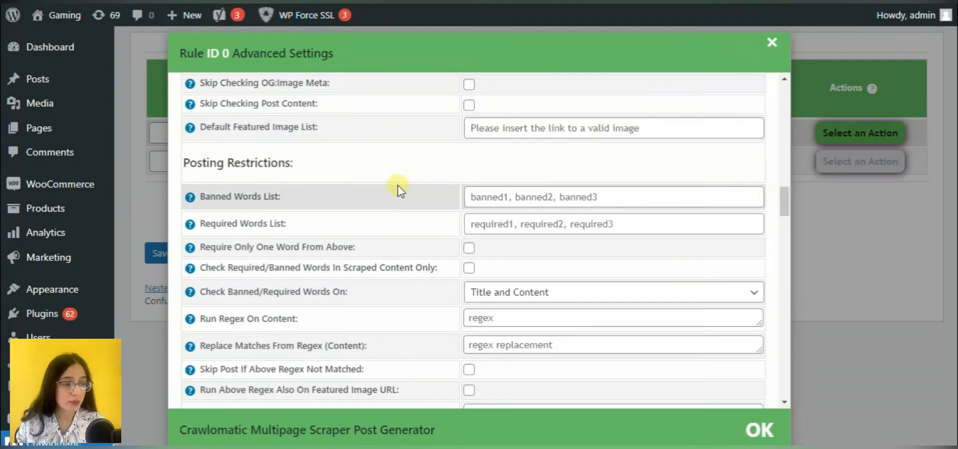
pyautogui.moveTo(272, 217)
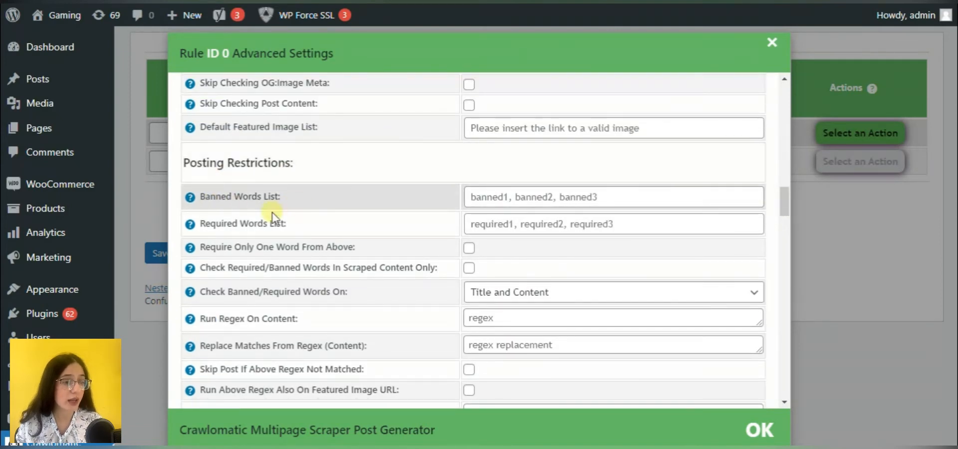
pyautogui.moveTo(256, 247)
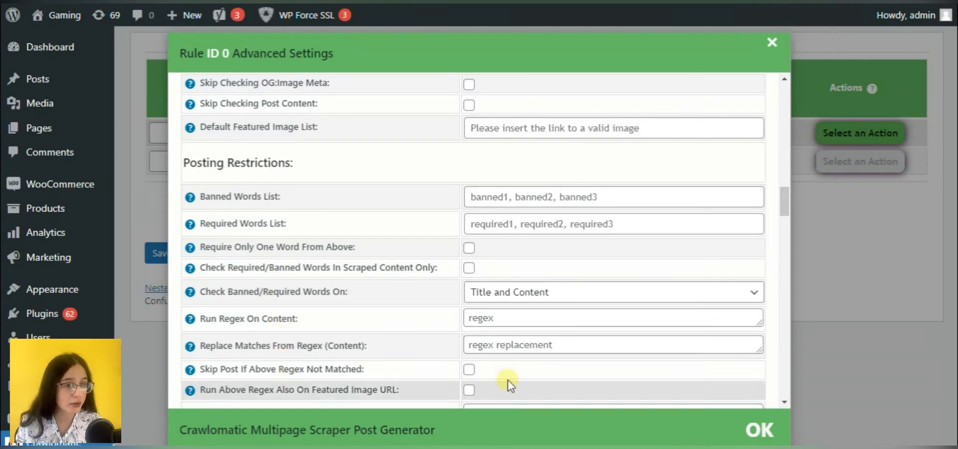
pyautogui.scroll(-3)
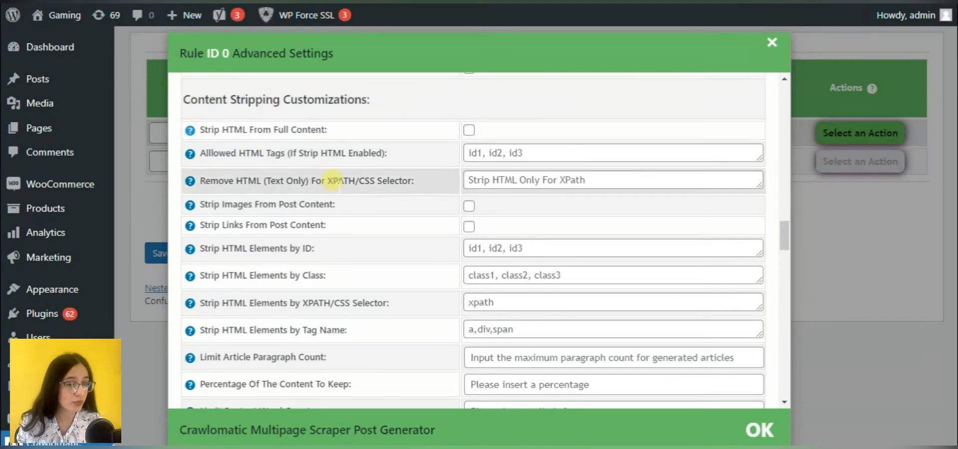
pyautogui.moveTo(335, 299)
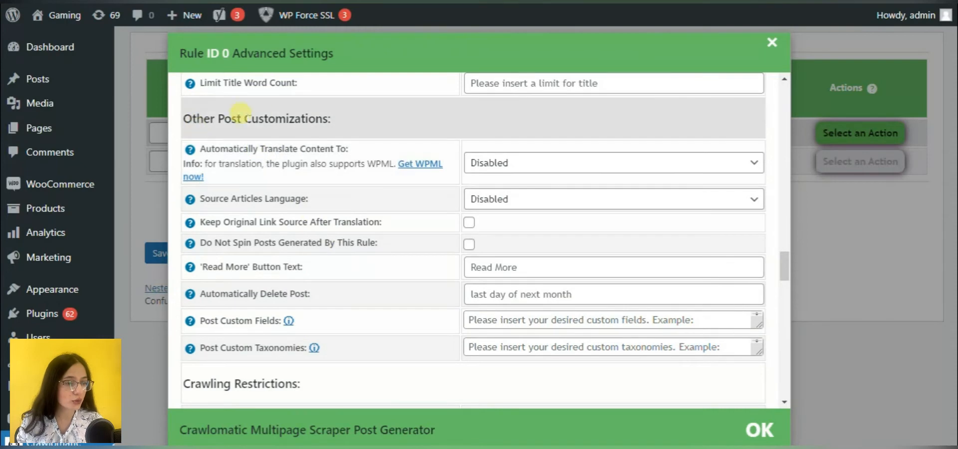
pyautogui.scroll(-3)
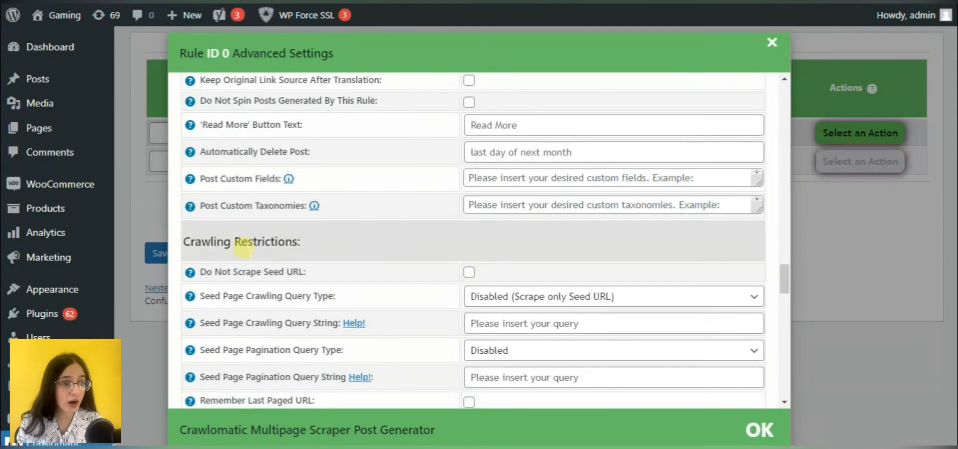
pyautogui.moveTo(306, 226)
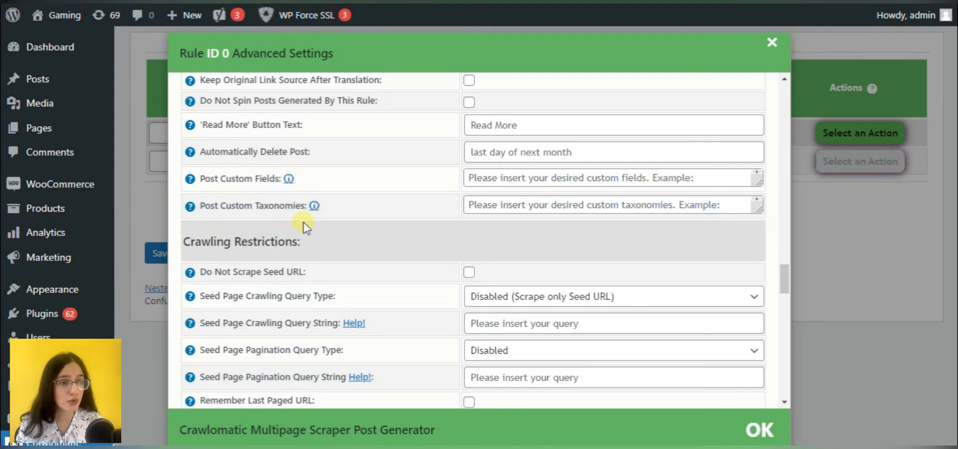
pyautogui.scroll(-3)
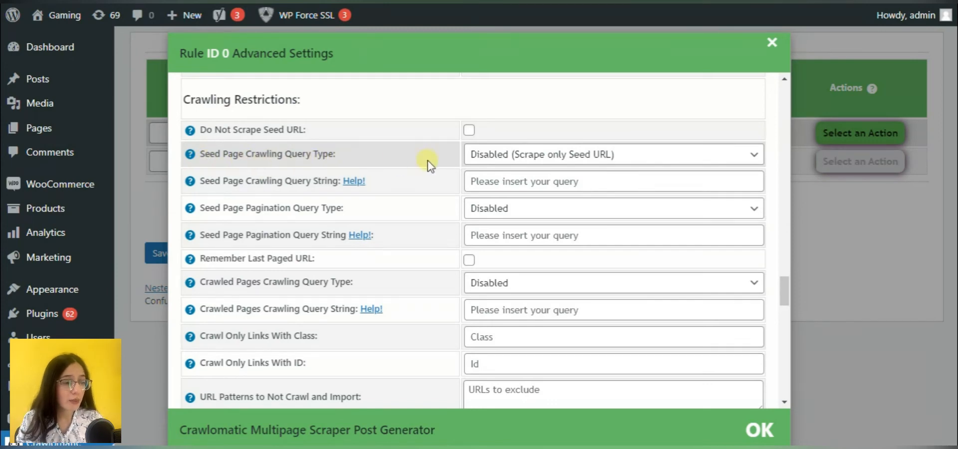
# Set rule 0's seed page crawling to Visual Selector with the sqs-block-content XPath query.
pyautogui.click(610, 154)
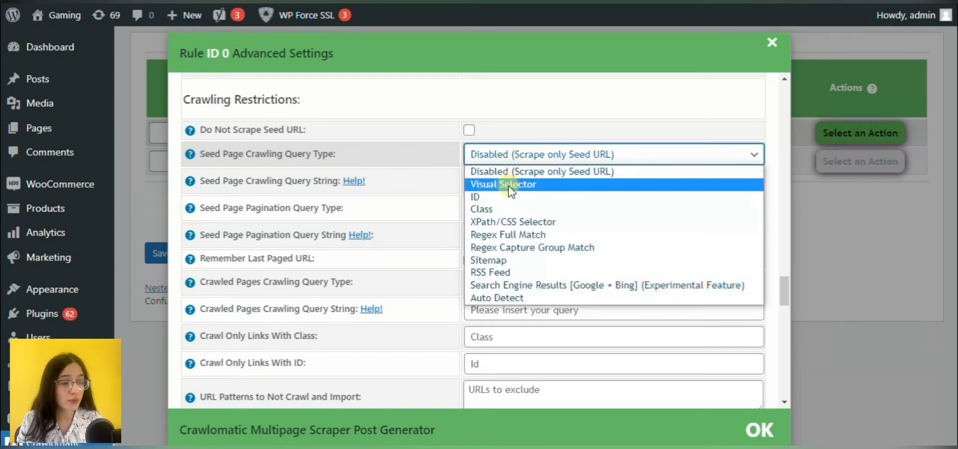
pyautogui.click(503, 184)
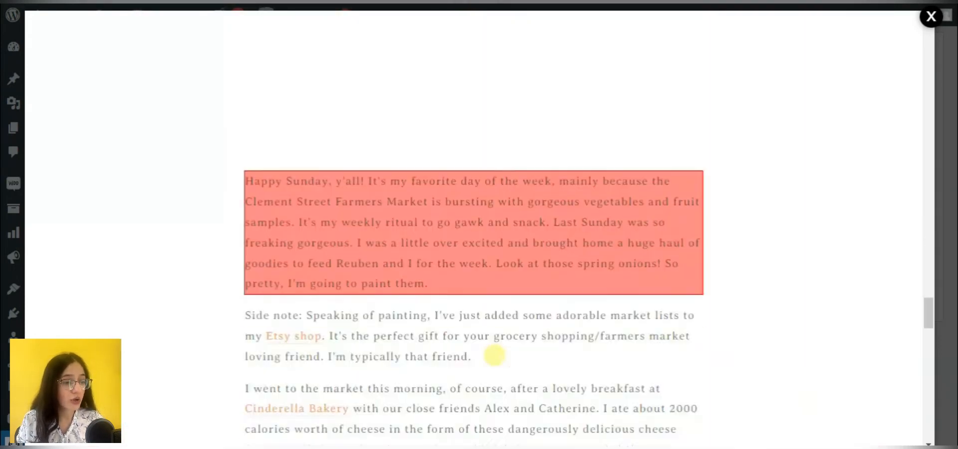
pyautogui.scroll(-3)
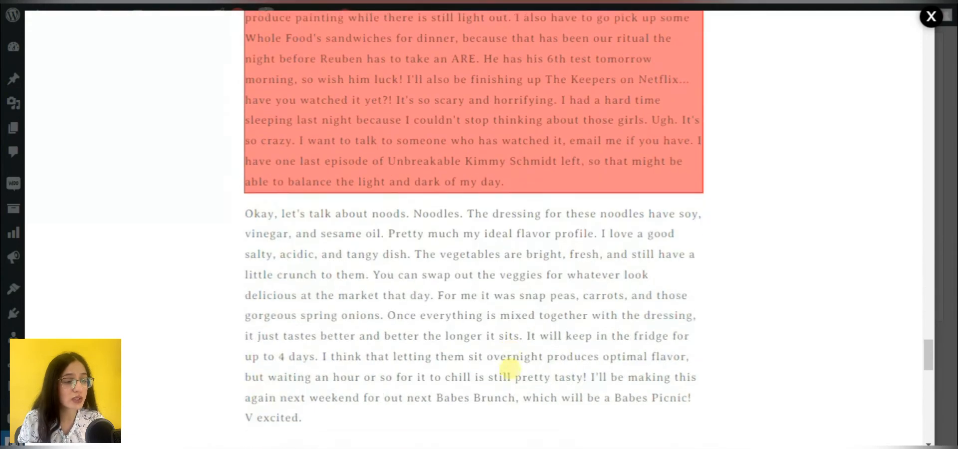
pyautogui.scroll(-3)
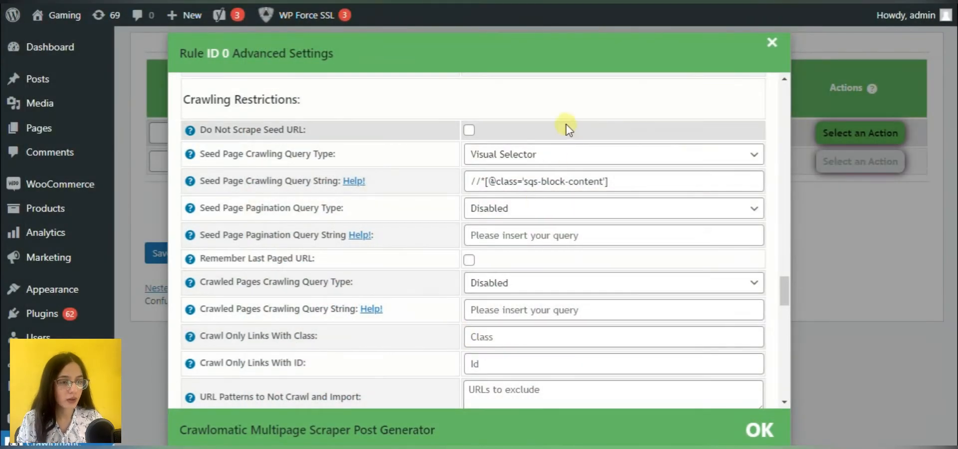
pyautogui.click(612, 154)
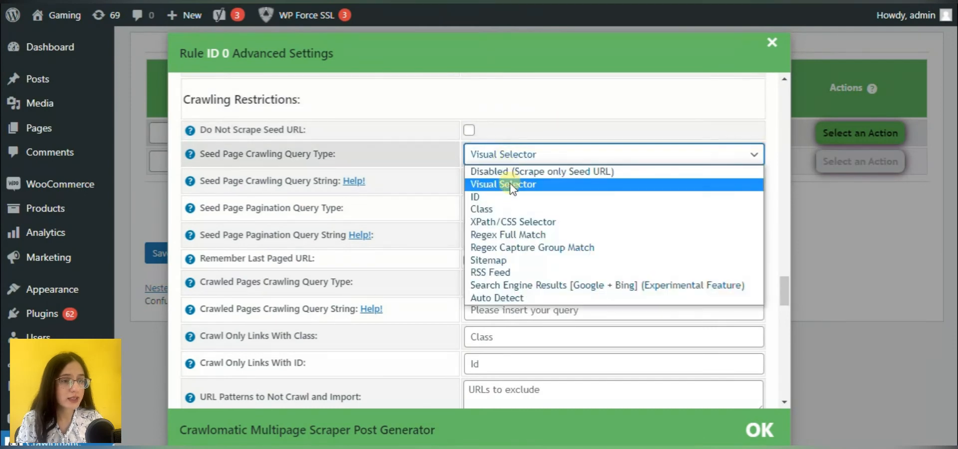
pyautogui.moveTo(482, 209)
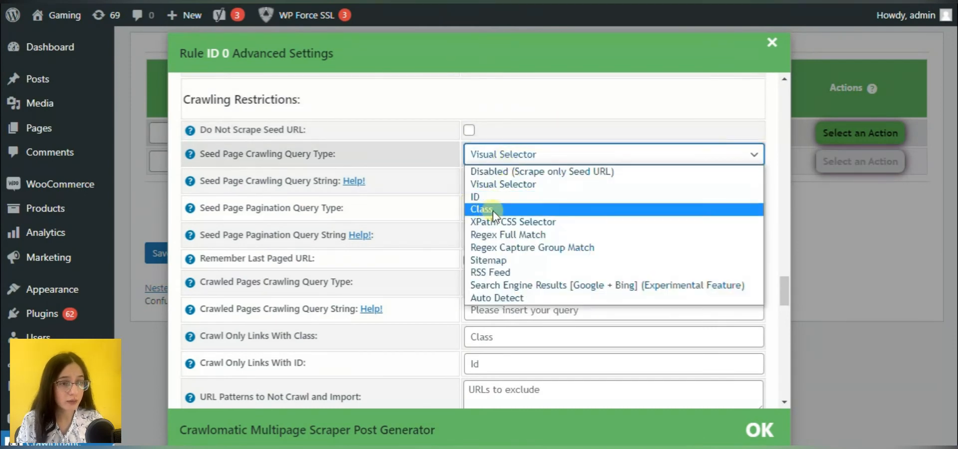
pyautogui.moveTo(508, 235)
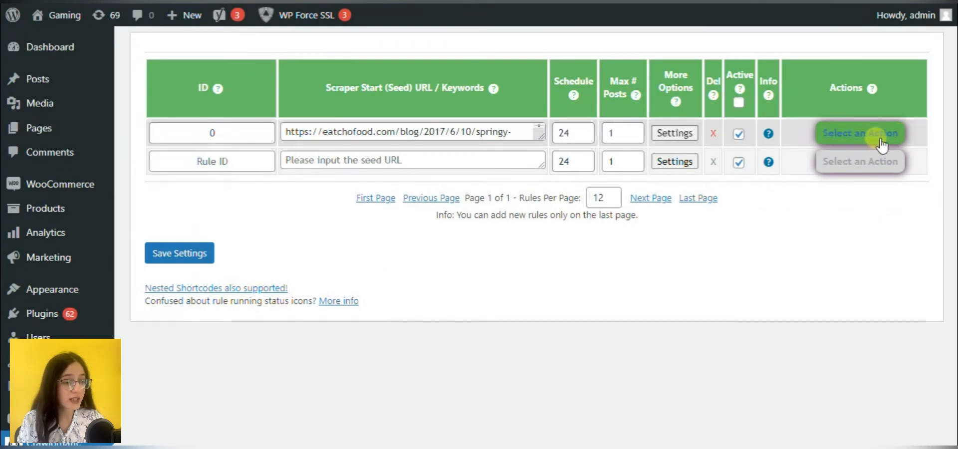
# Run rule 0 now, confirm, and view the Springy Soba Noodle Salad post on the site.
pyautogui.click(860, 133)
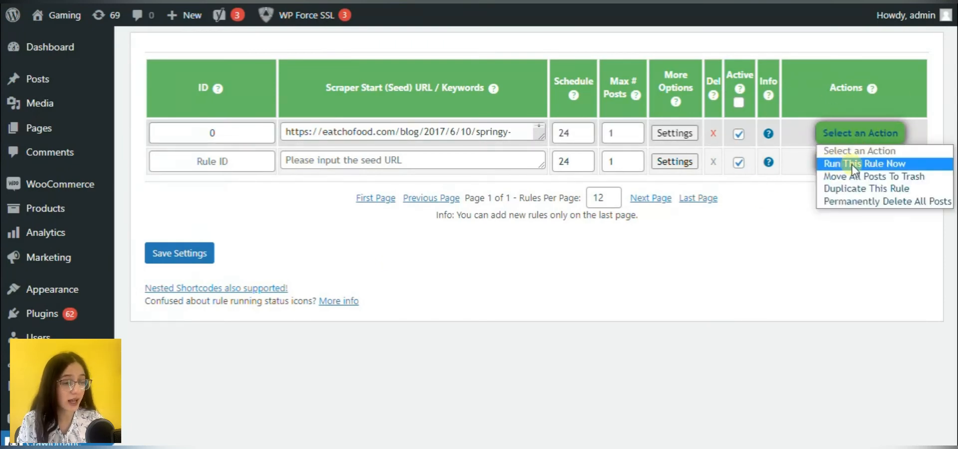
pyautogui.click(866, 164)
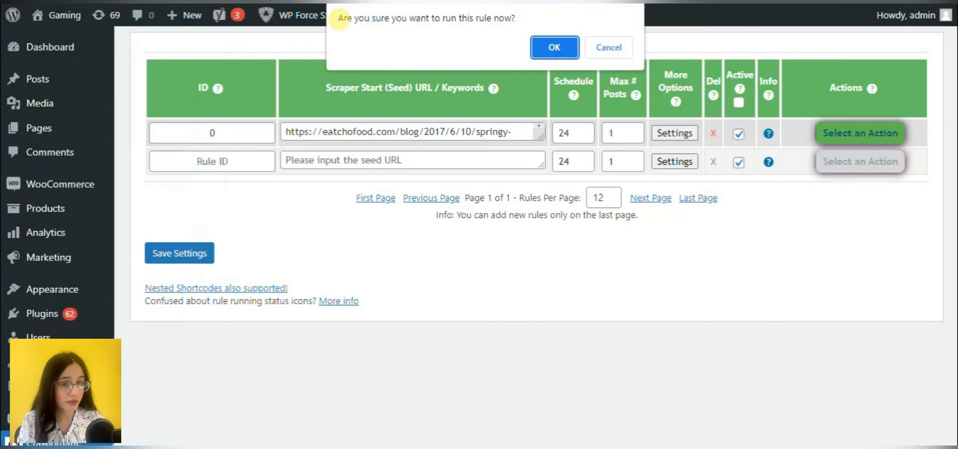
pyautogui.click(553, 48)
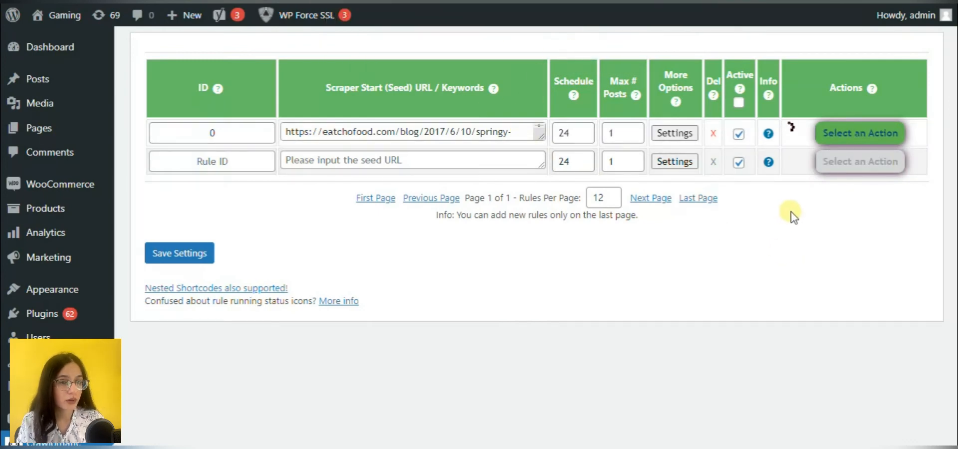
pyautogui.click(65, 16)
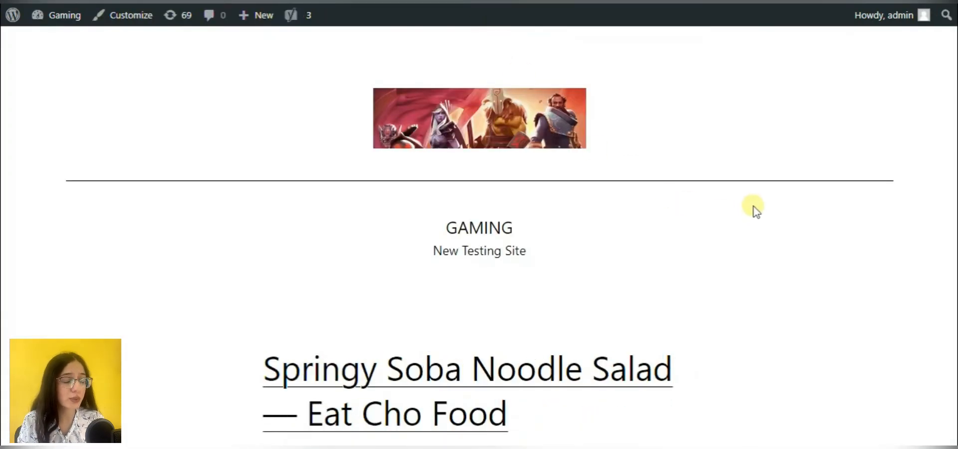
# Scroll through the scraped soba noodle salad post's full recipe text on the Gaming site.
pyautogui.scroll(-3)
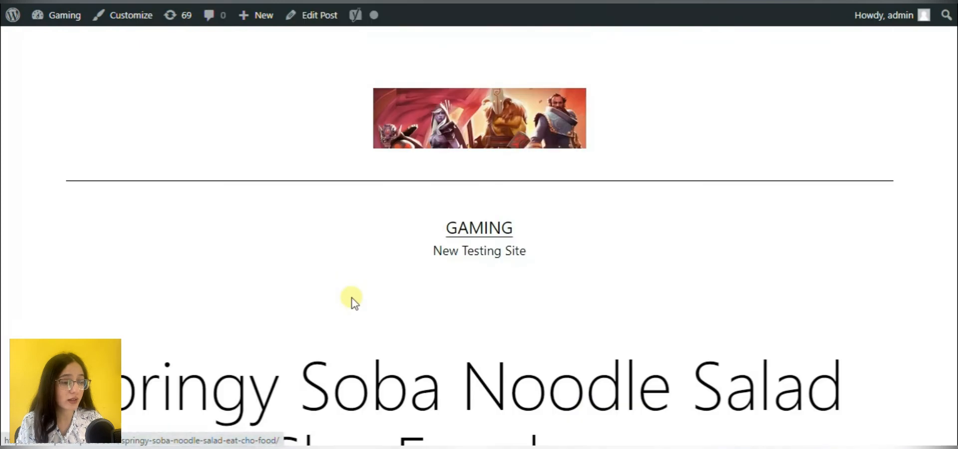
pyautogui.scroll(-3)
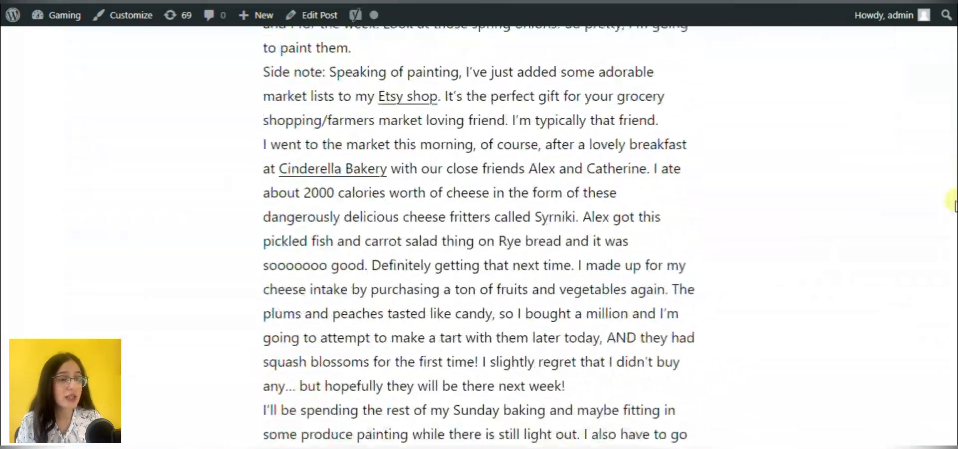
pyautogui.scroll(-3)
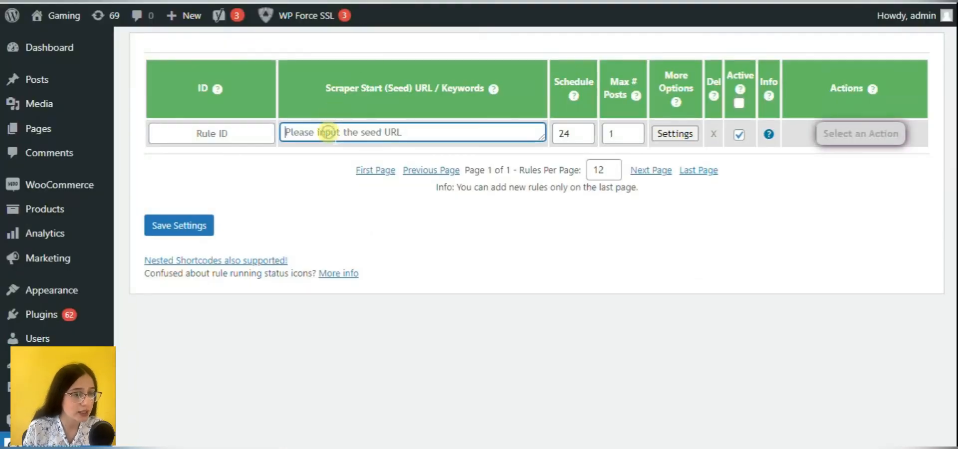
pyautogui.write('https://blogmagazine.co.uk/')
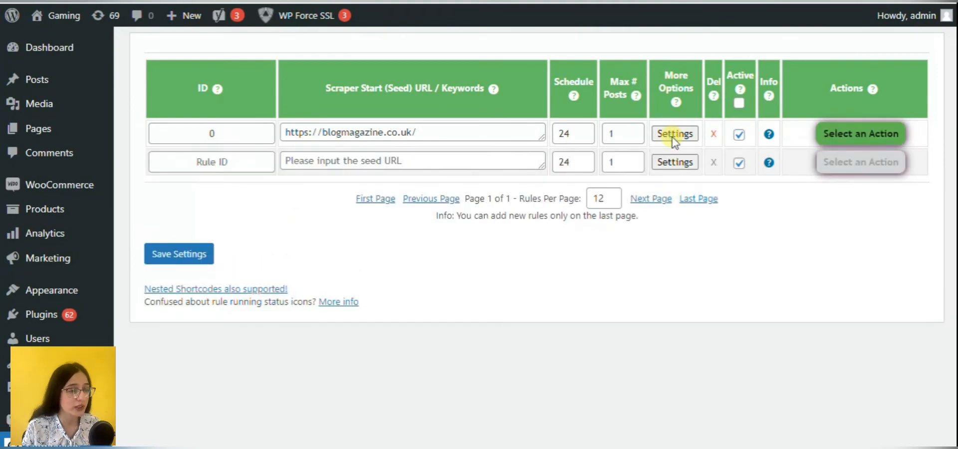
pyautogui.click(675, 133)
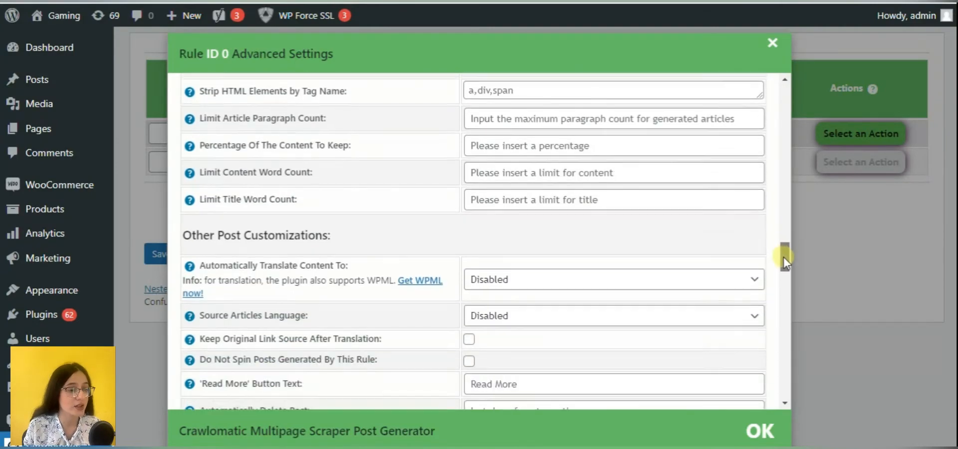
# Enable Do Not Scrape Seed URL and crawl links via Visual Selector's g1-collection query.
pyautogui.scroll(-3)
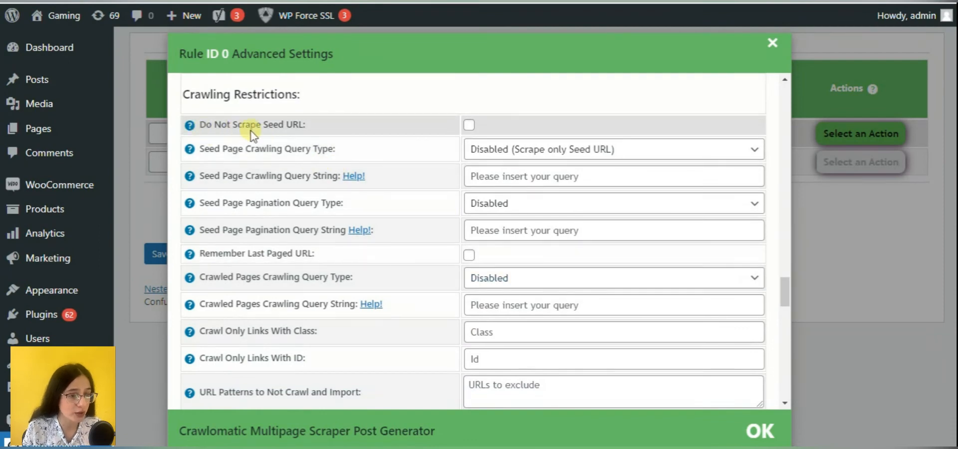
pyautogui.click(469, 125)
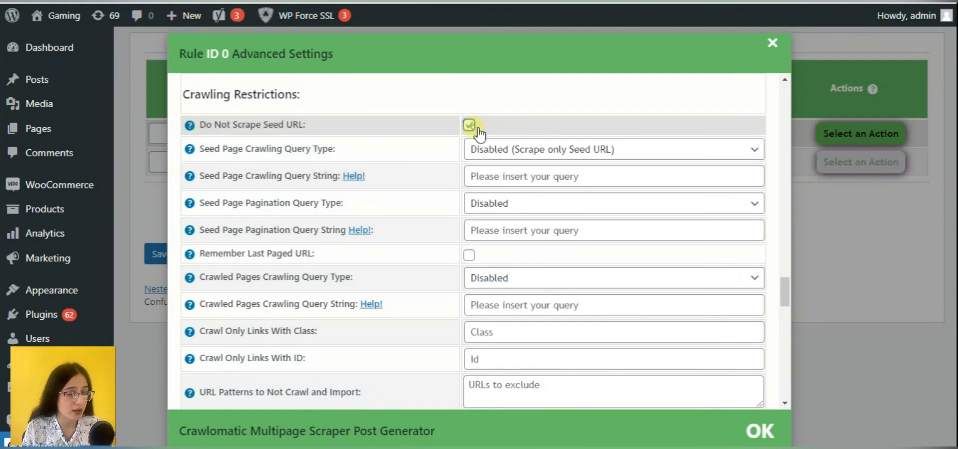
pyautogui.click(468, 124)
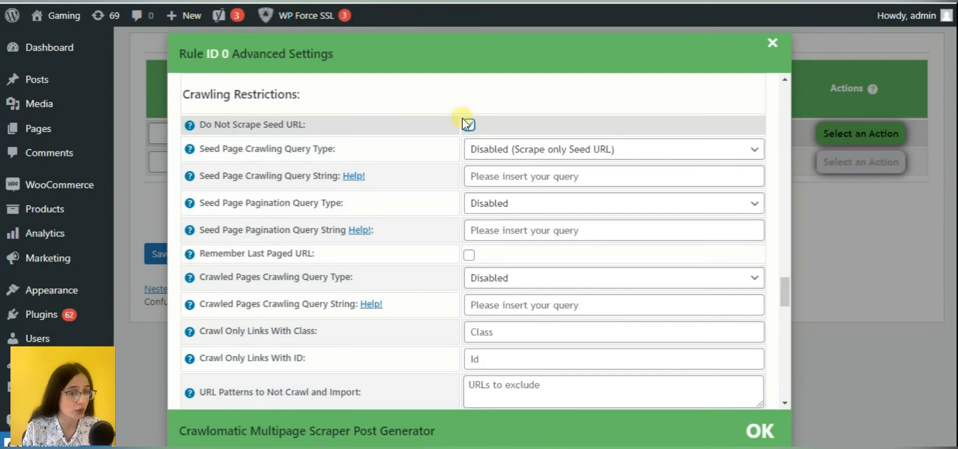
pyautogui.click(469, 125)
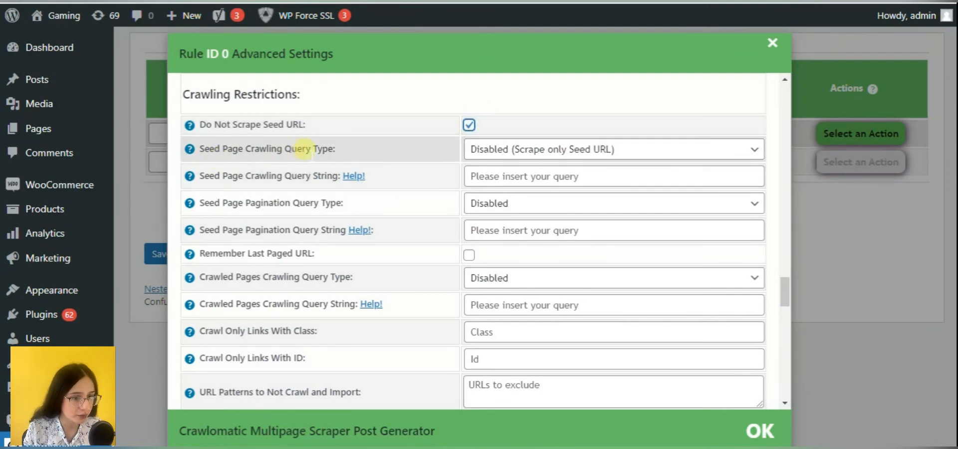
pyautogui.click(610, 149)
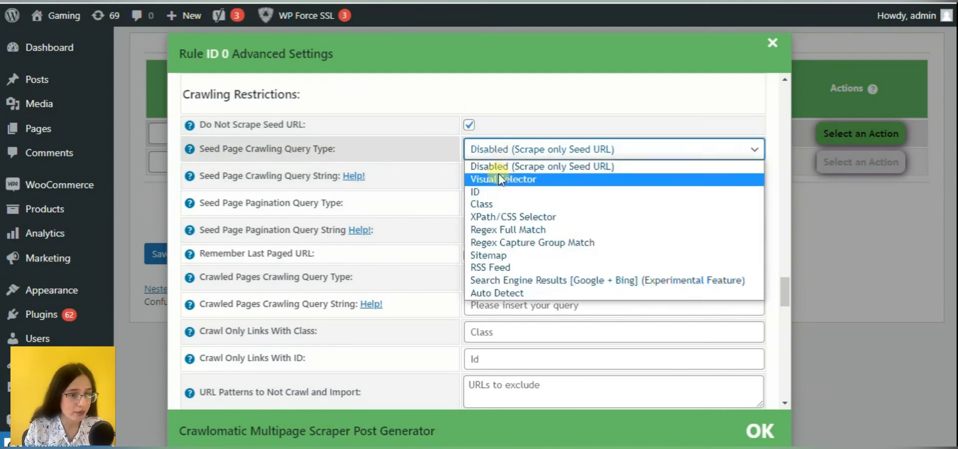
pyautogui.click(502, 179)
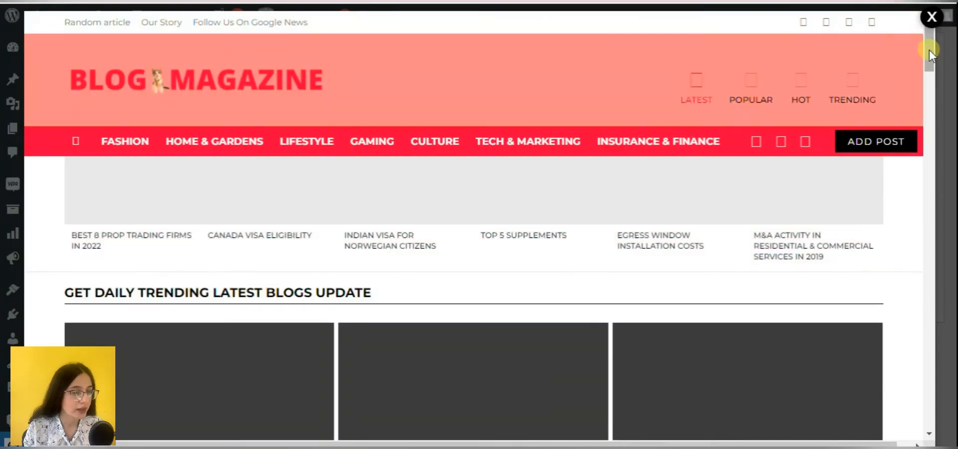
pyautogui.scroll(-3)
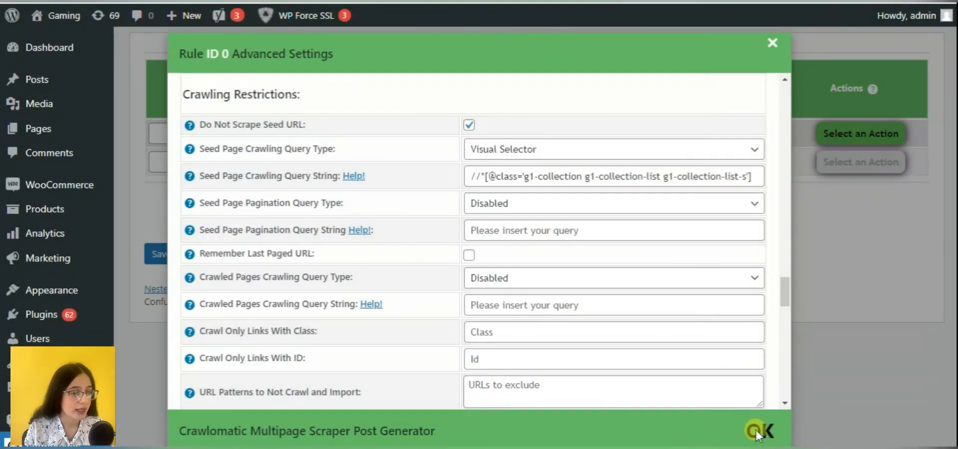
pyautogui.click(760, 430)
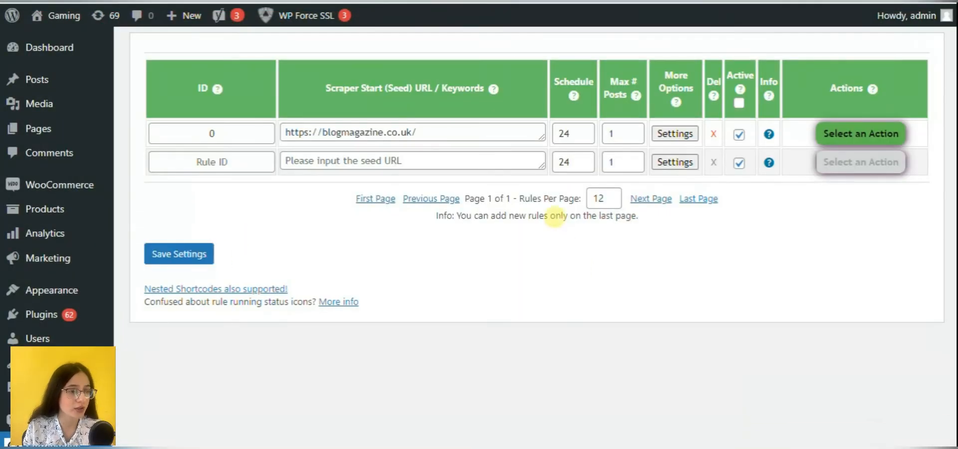
pyautogui.moveTo(566, 66)
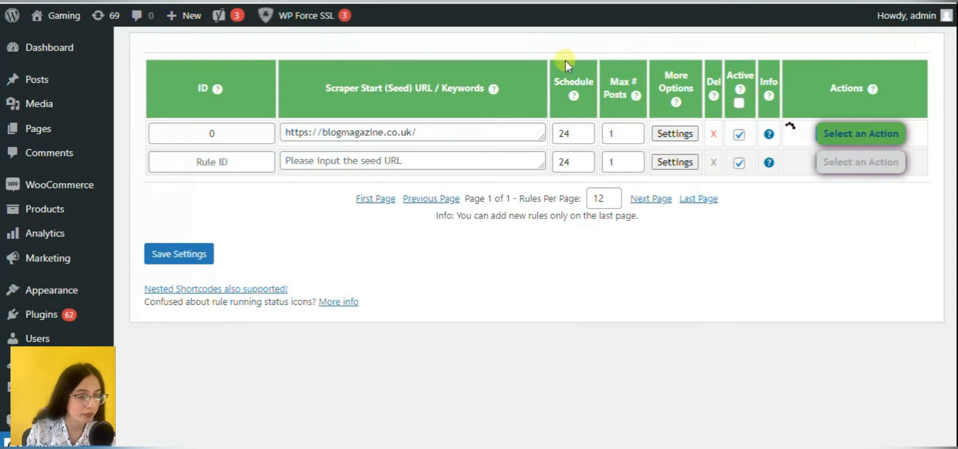
pyautogui.moveTo(678, 46)
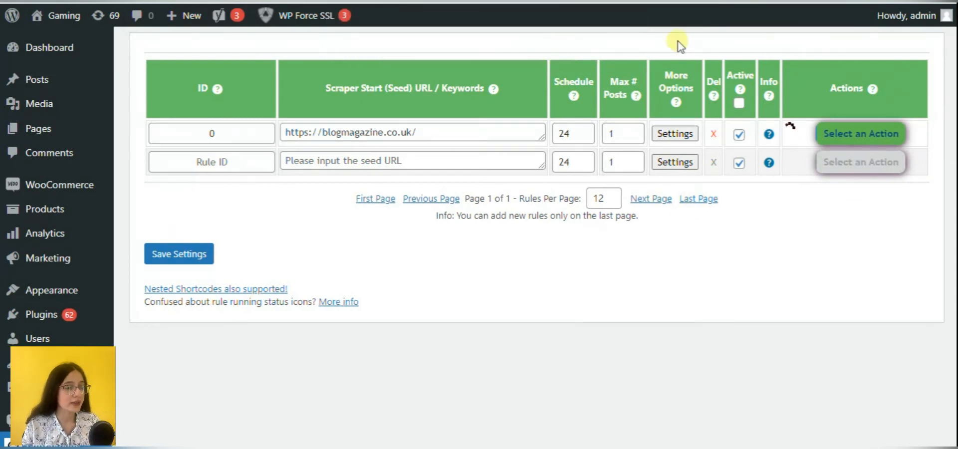
pyautogui.moveTo(806, 232)
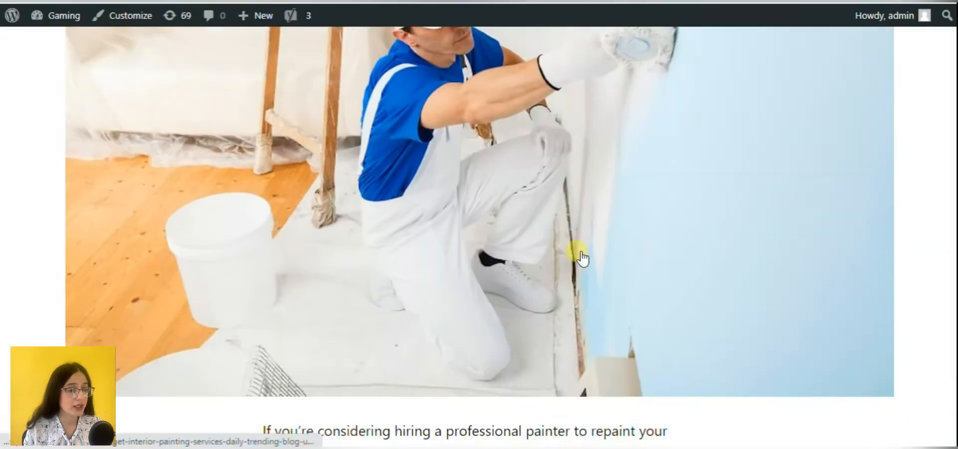
# Scroll the Gaming site down to the Best 8 Prop Trading Firms in 2022 post.
pyautogui.scroll(-3)
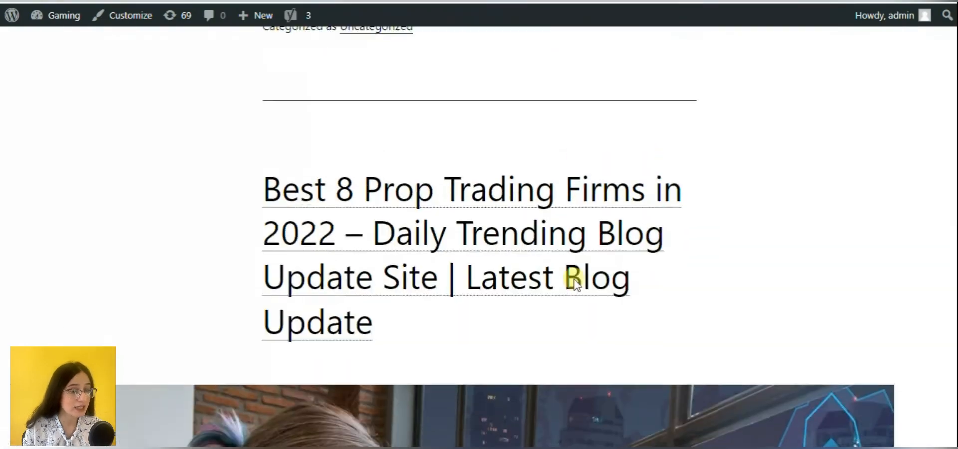